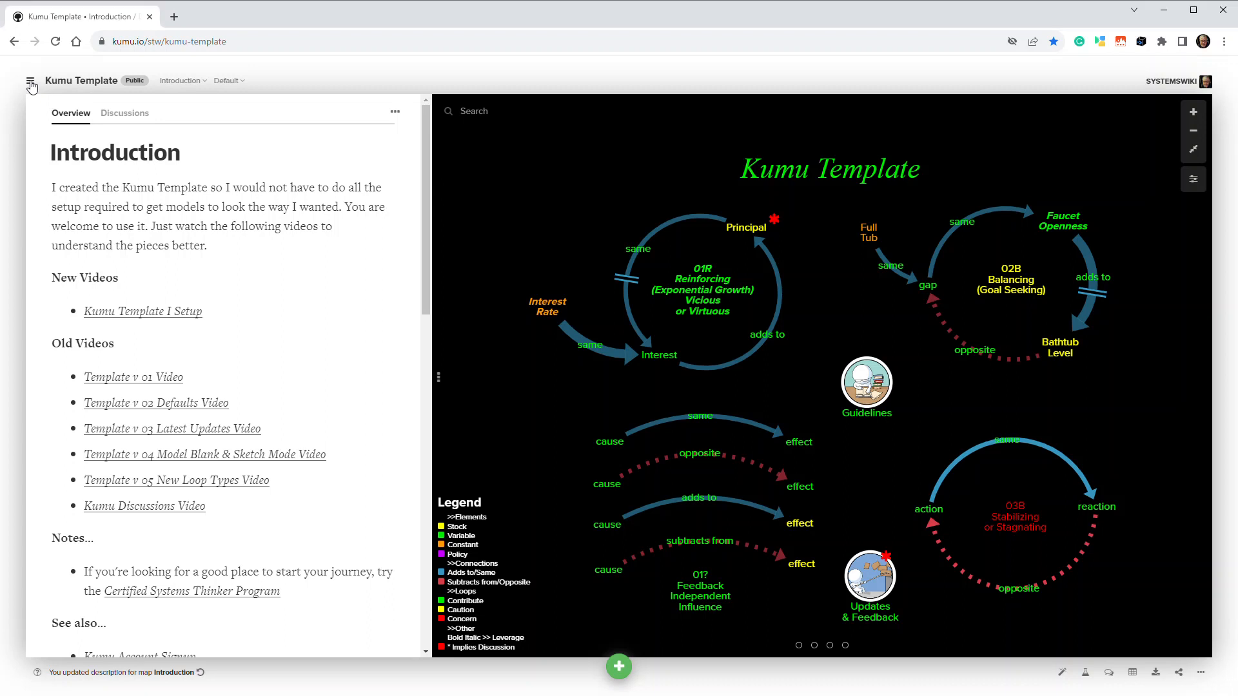
- Fork the Kumu Template project from its project menu and open the finished fork
left_click(30, 79)
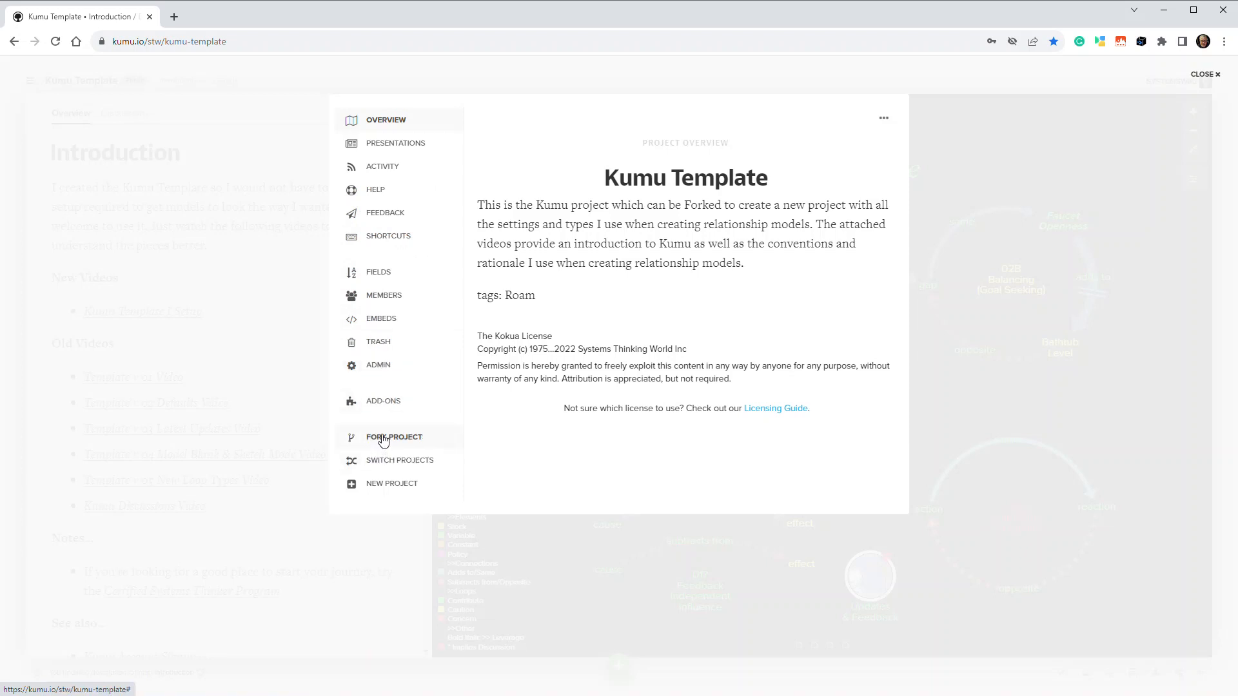
left_click(394, 438)
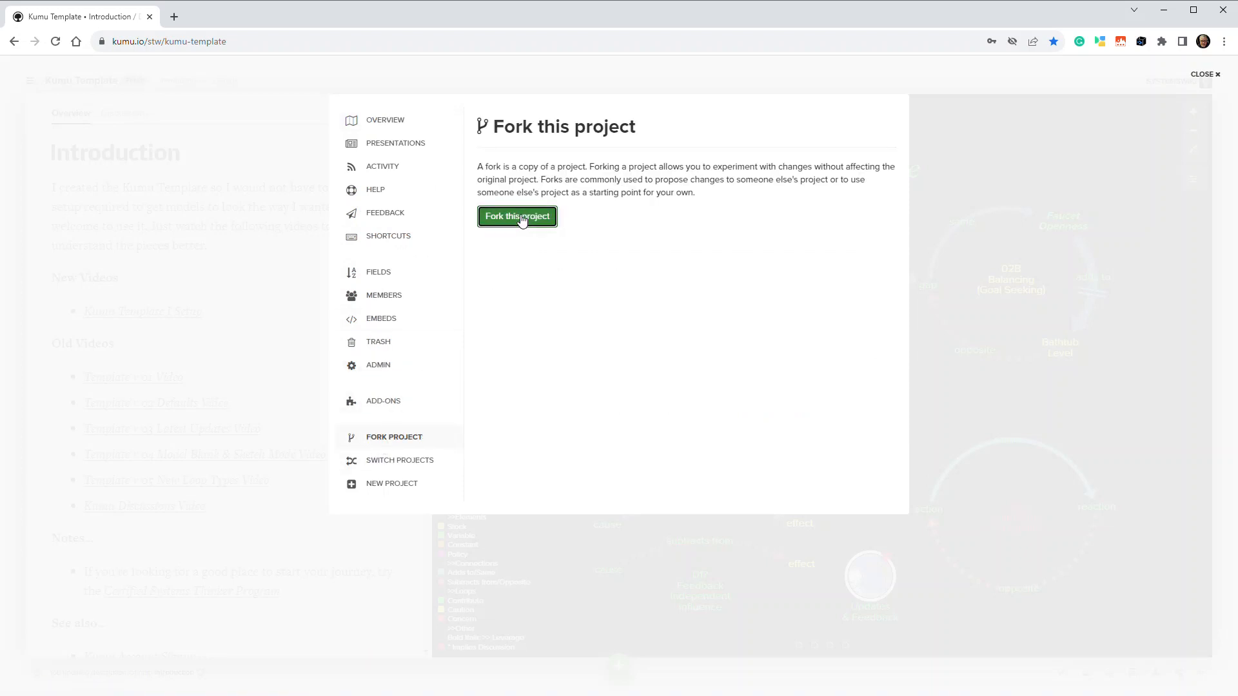
left_click(517, 217)
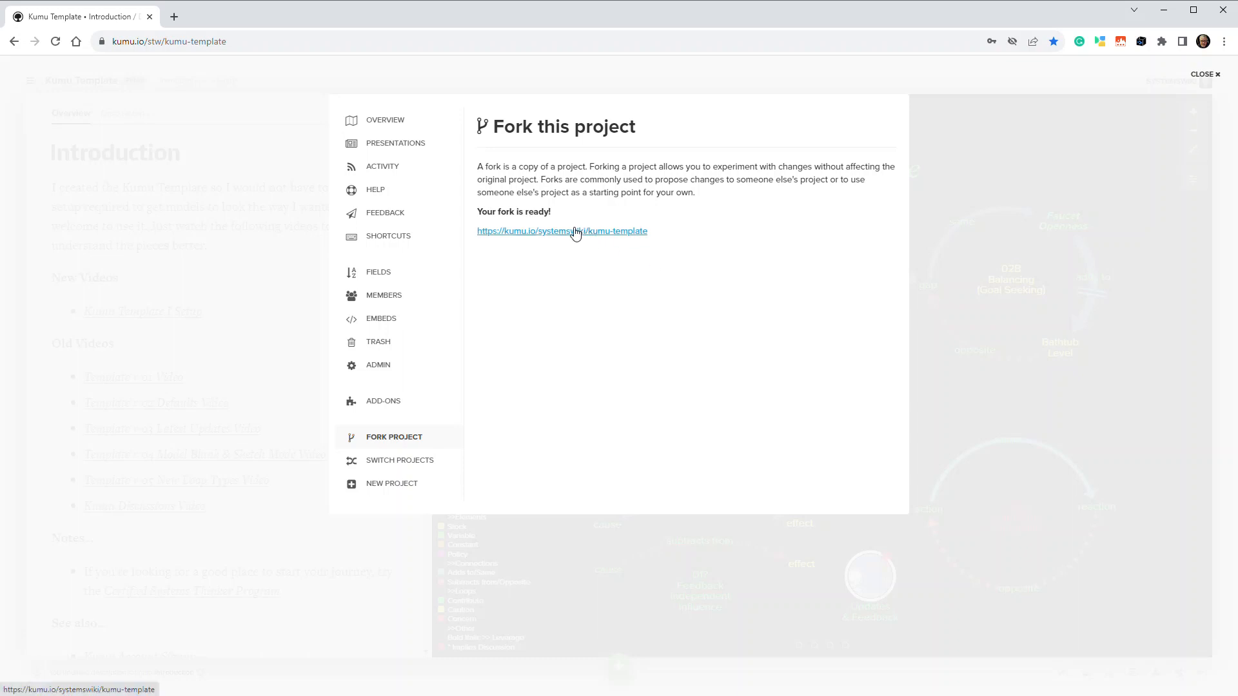
left_click(561, 230)
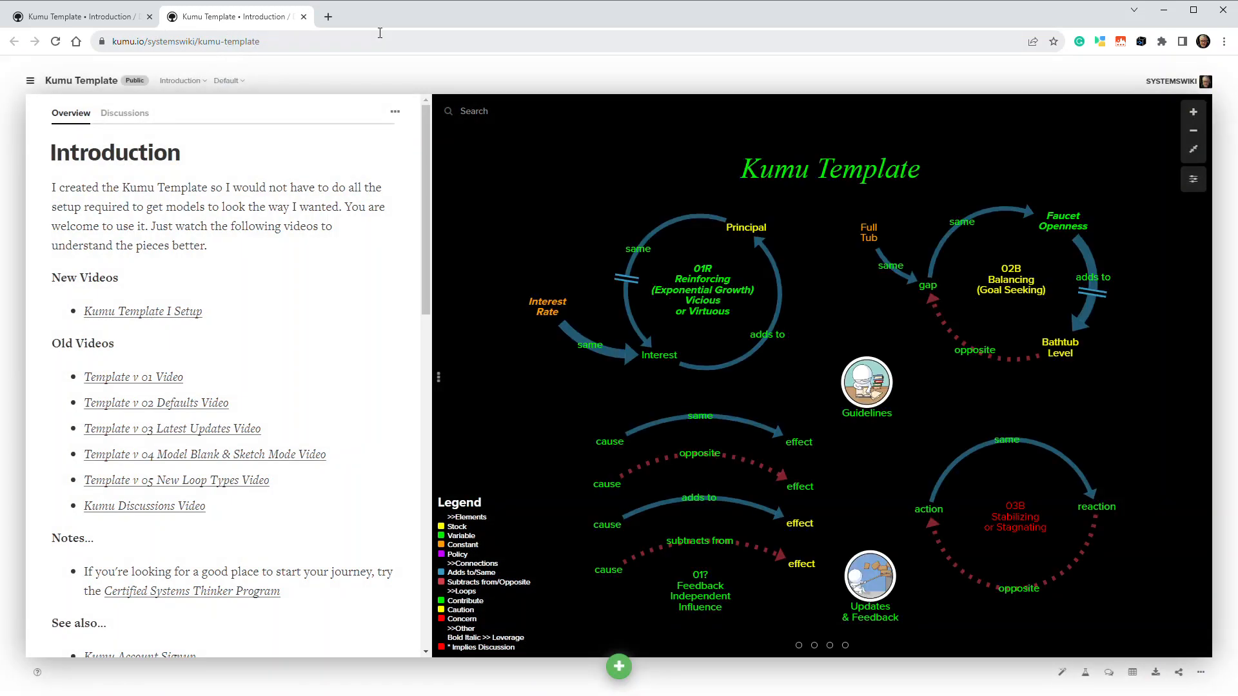
- Rename the forked project to 'Template Demo' through the Admin settings
left_click(29, 80)
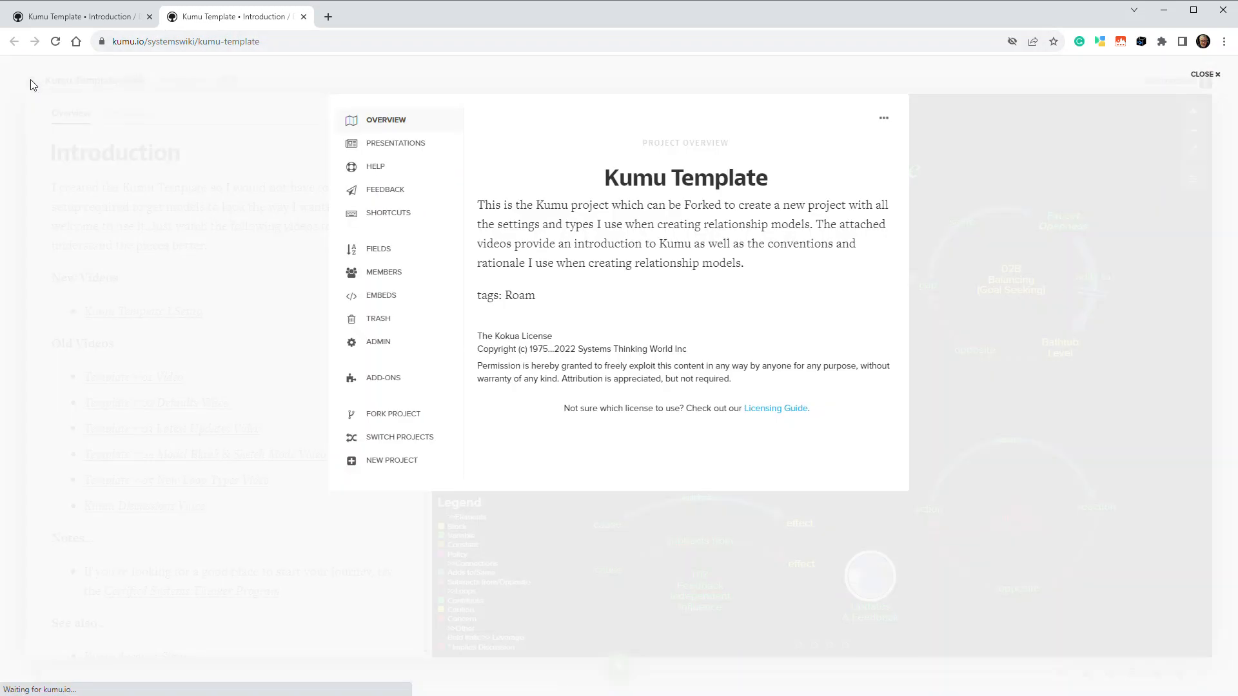
left_click(377, 340)
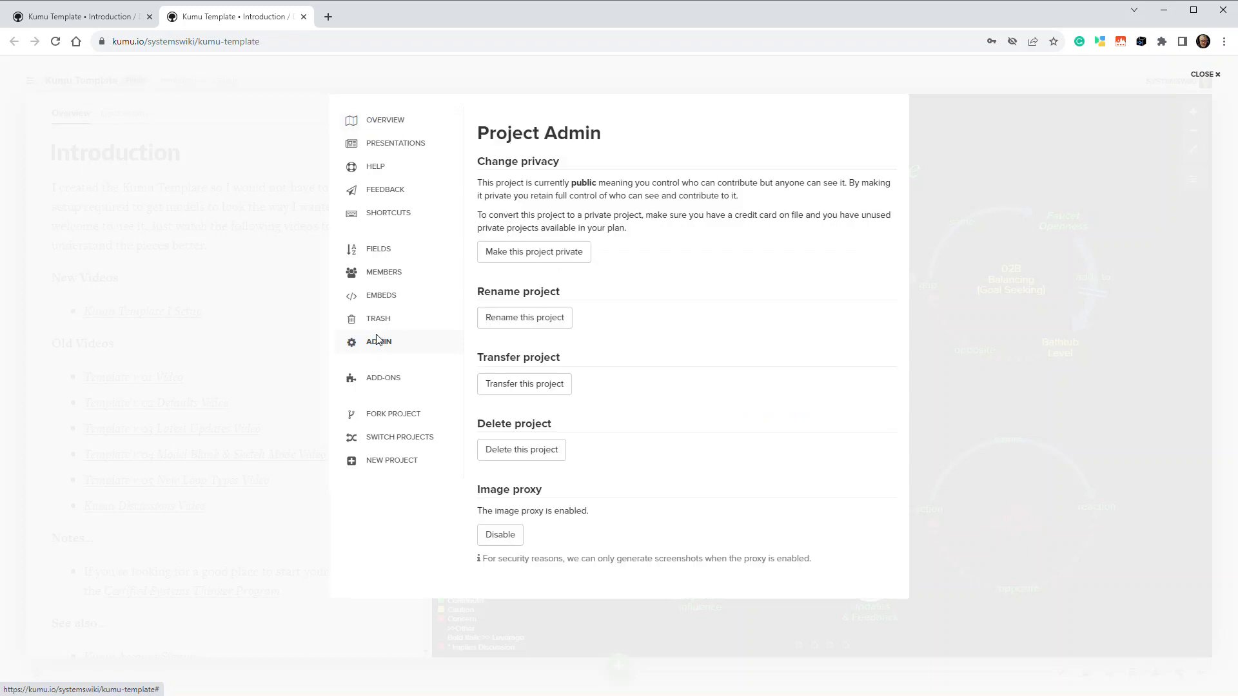
mouse_move(565, 346)
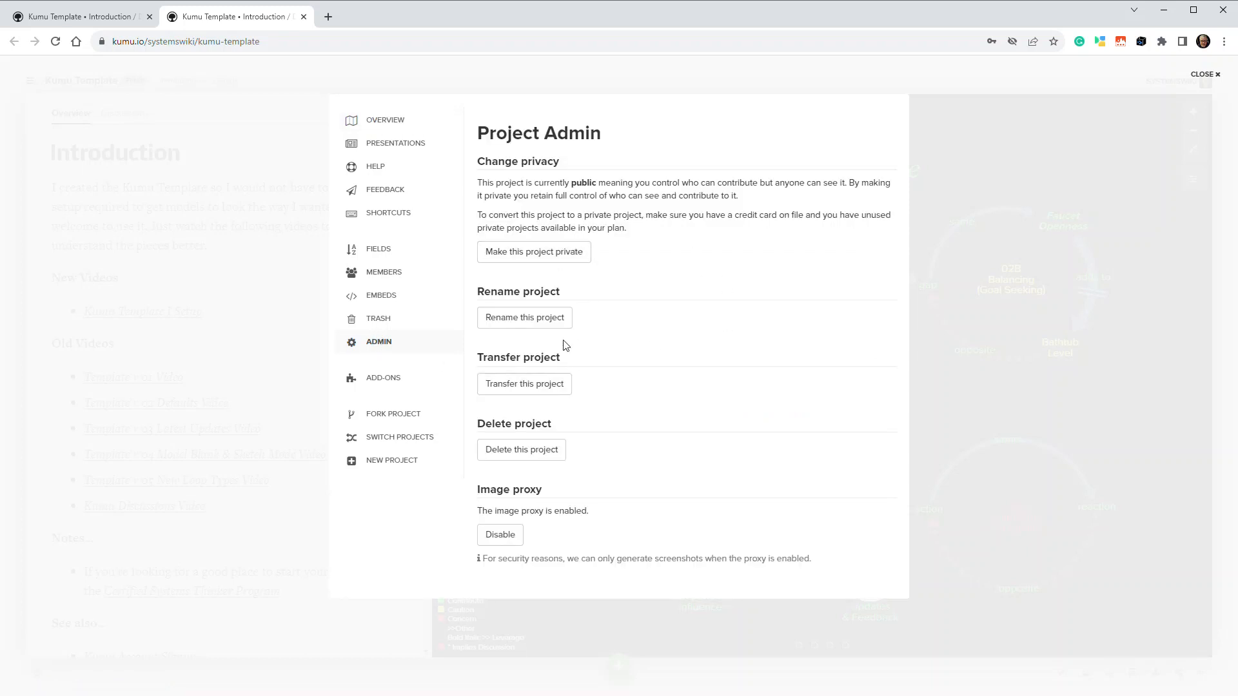
left_click(523, 317)
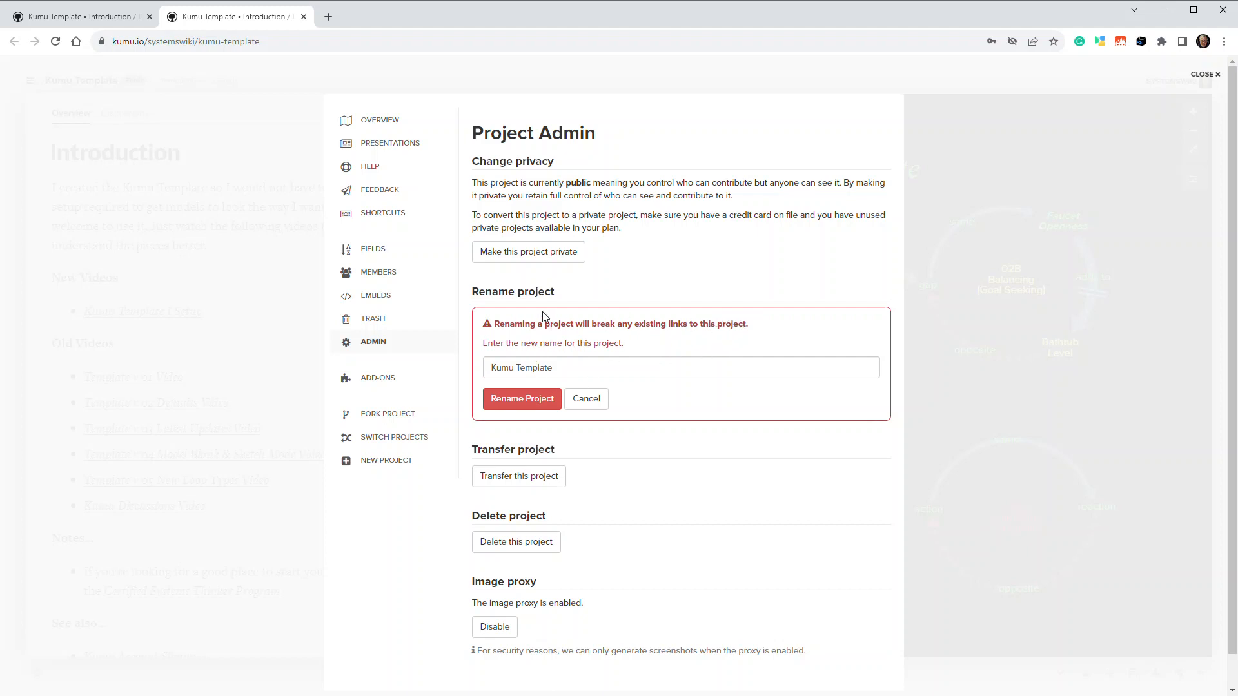
mouse_move(222, 105)
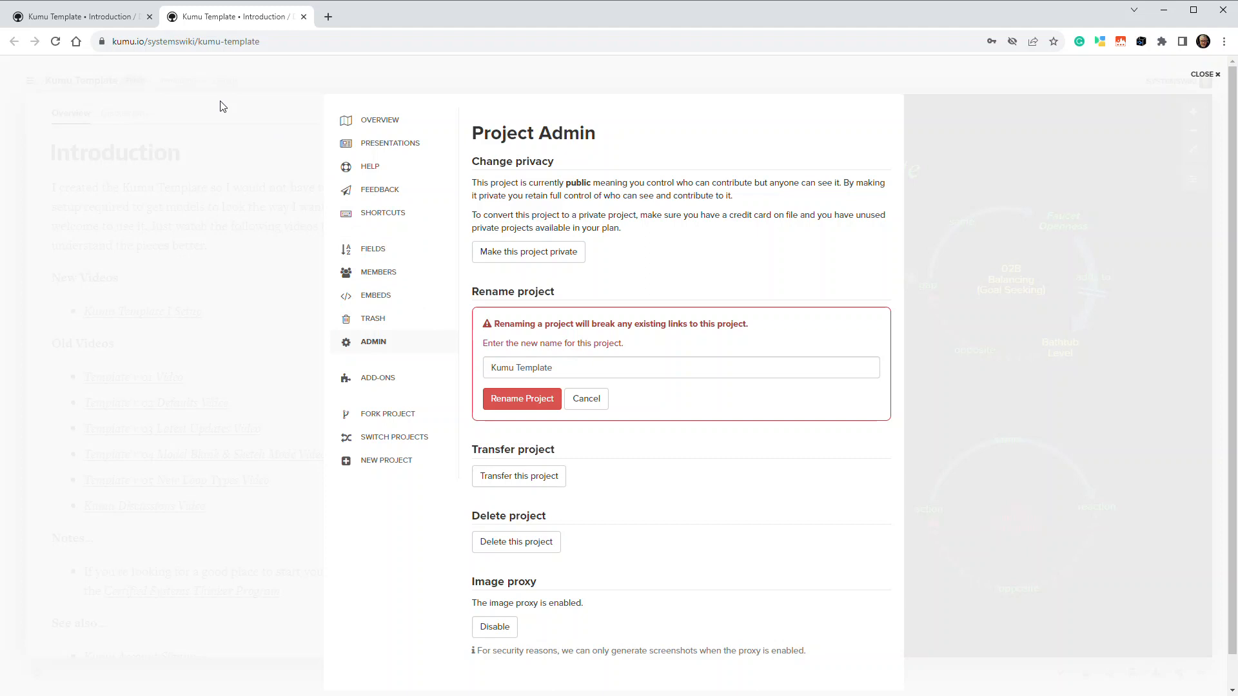
mouse_move(235, 41)
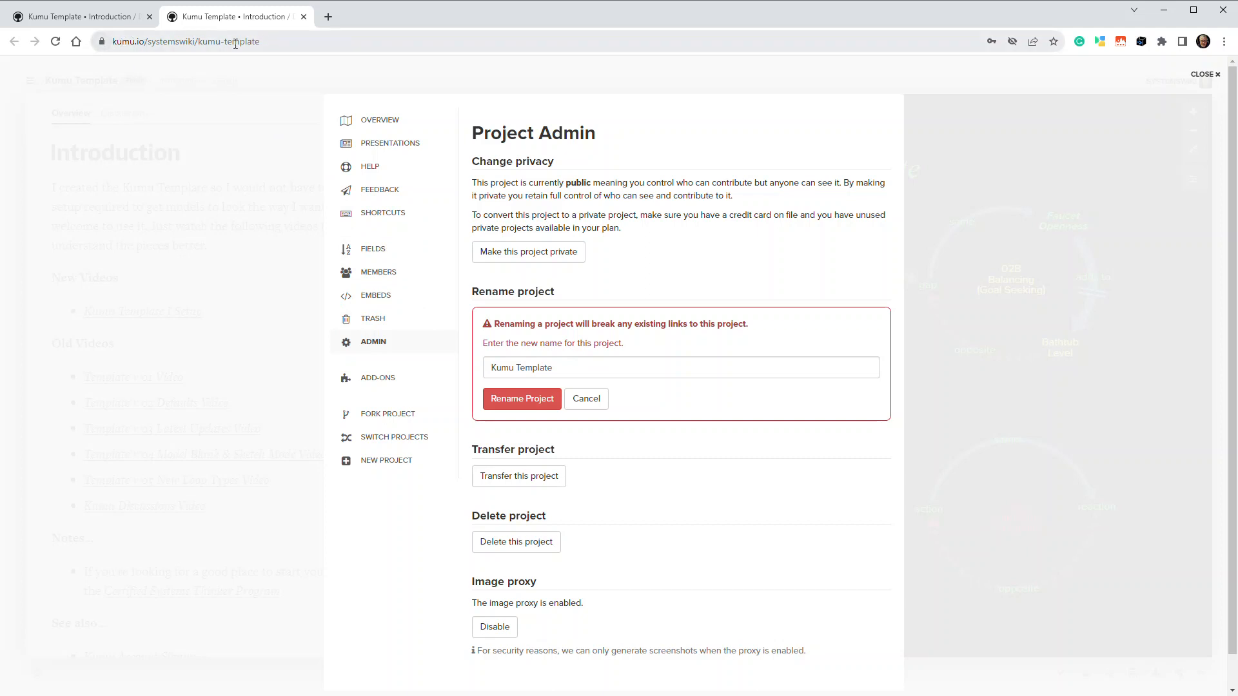
mouse_move(620, 331)
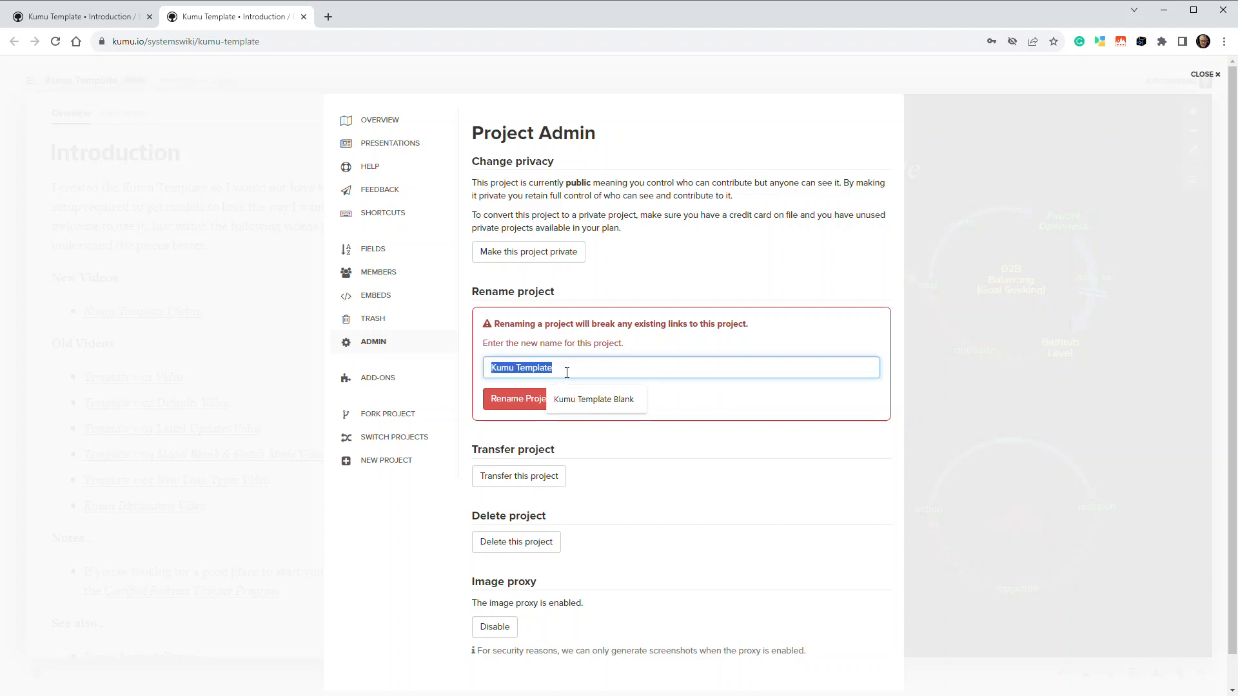
type("/tem")
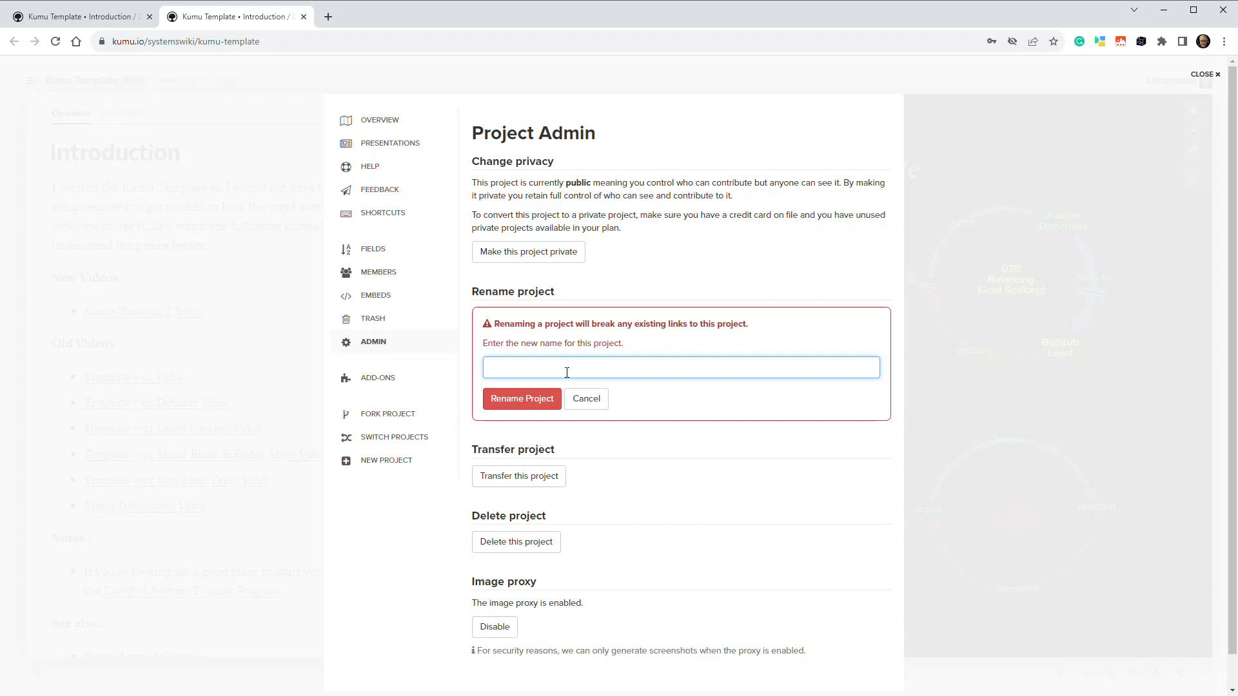
type("Template Demo")
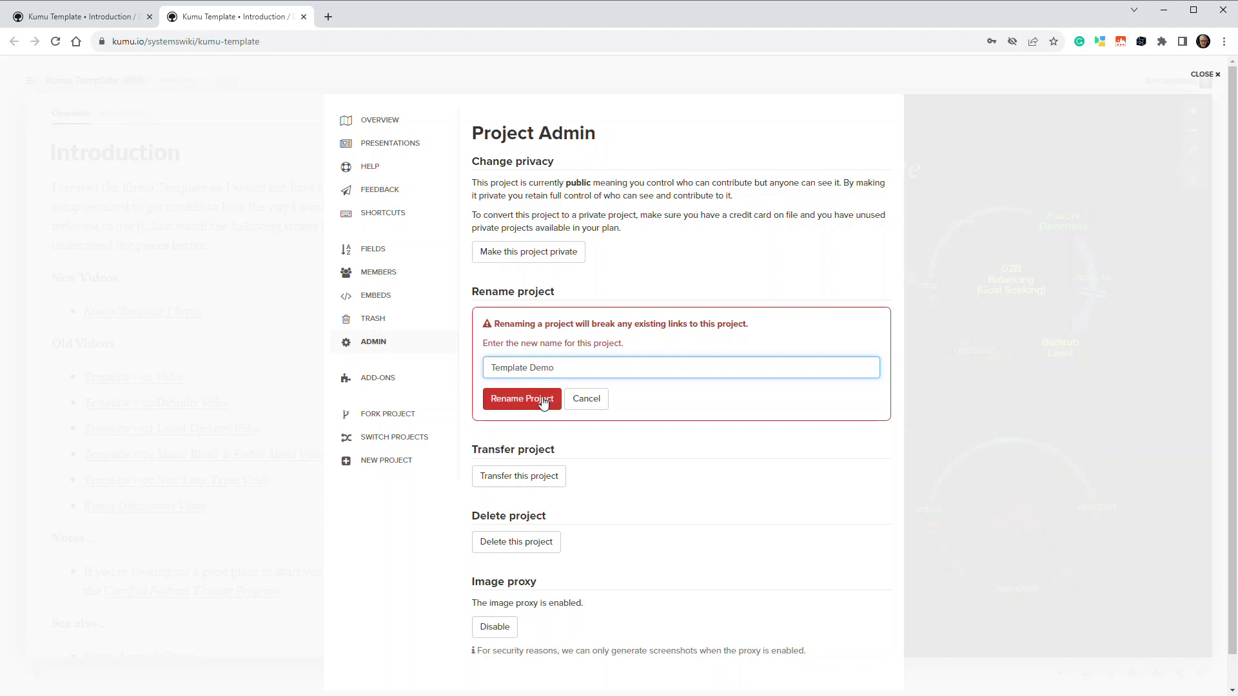
left_click(521, 399)
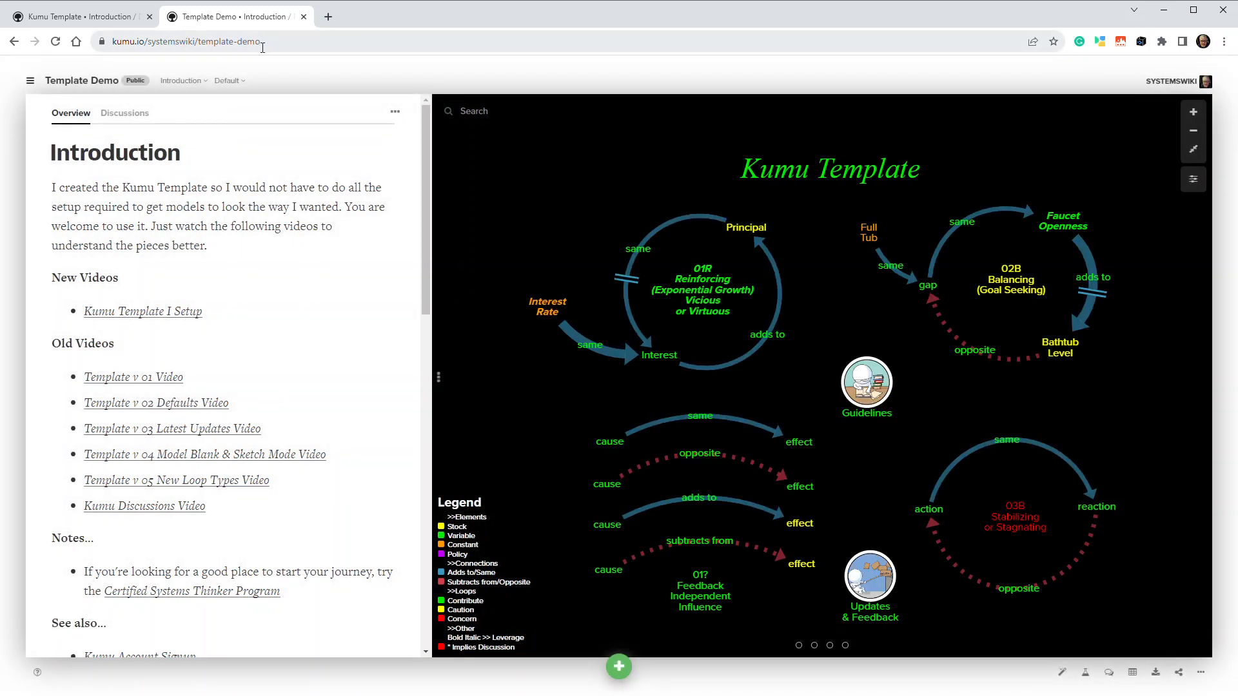
mouse_move(532, 291)
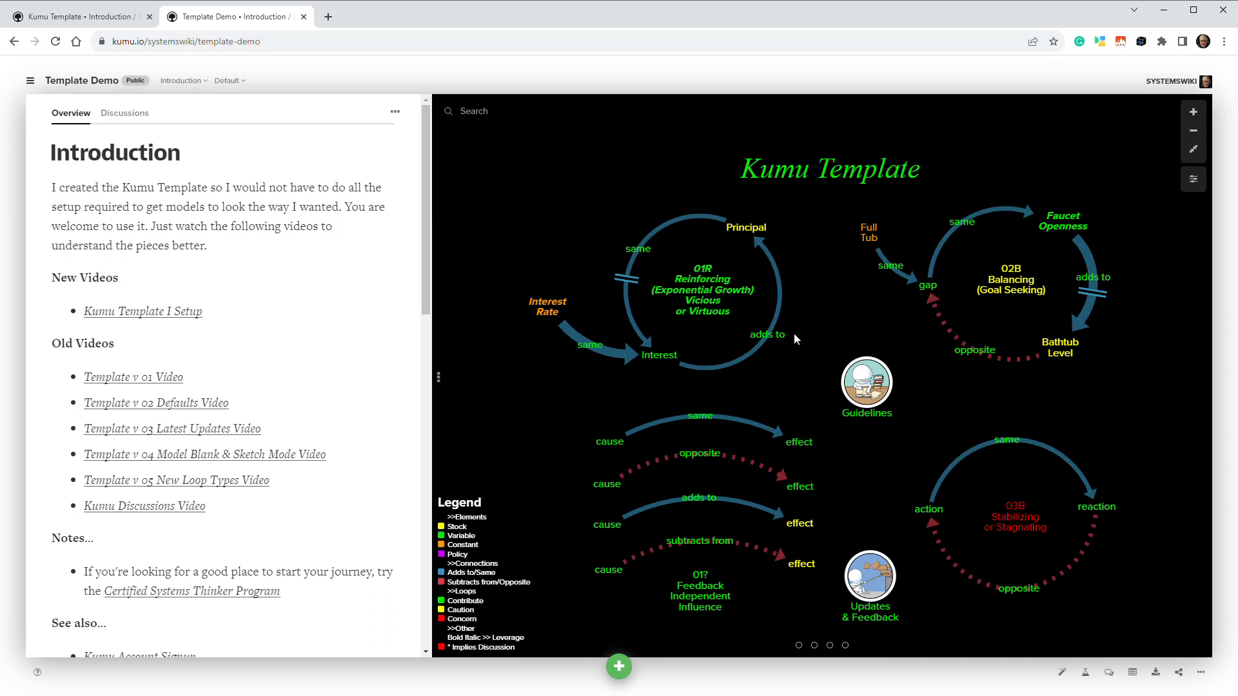
mouse_move(843, 316)
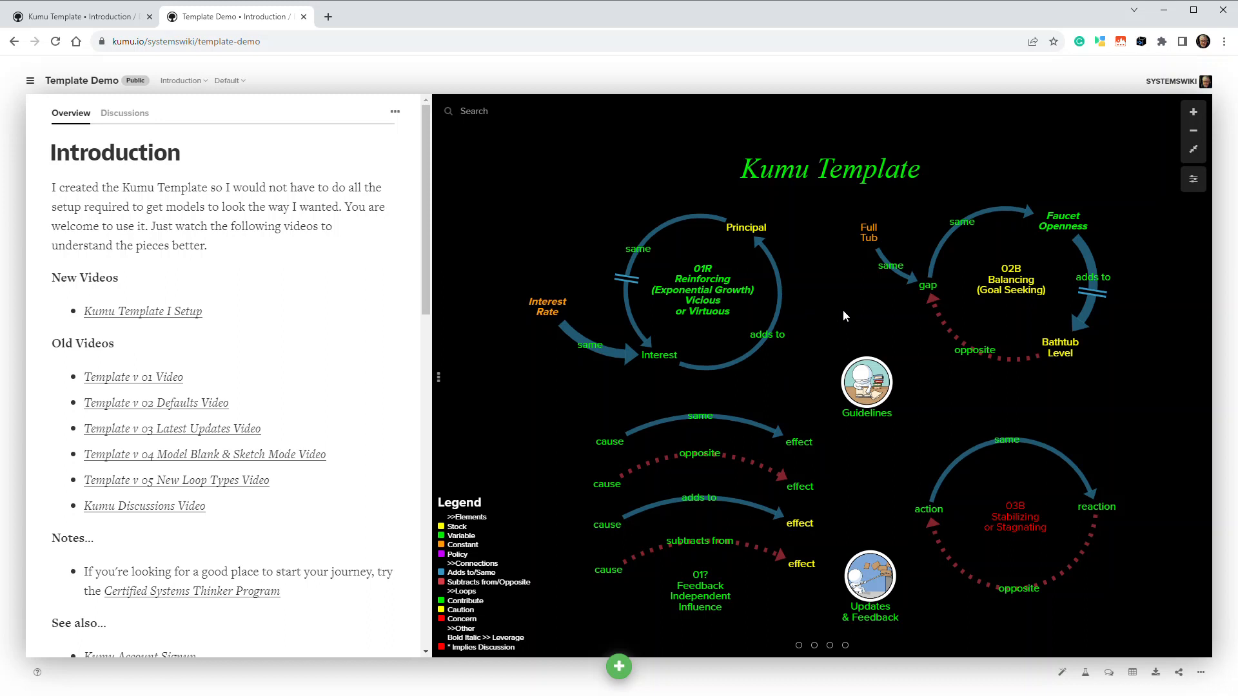
mouse_move(514, 425)
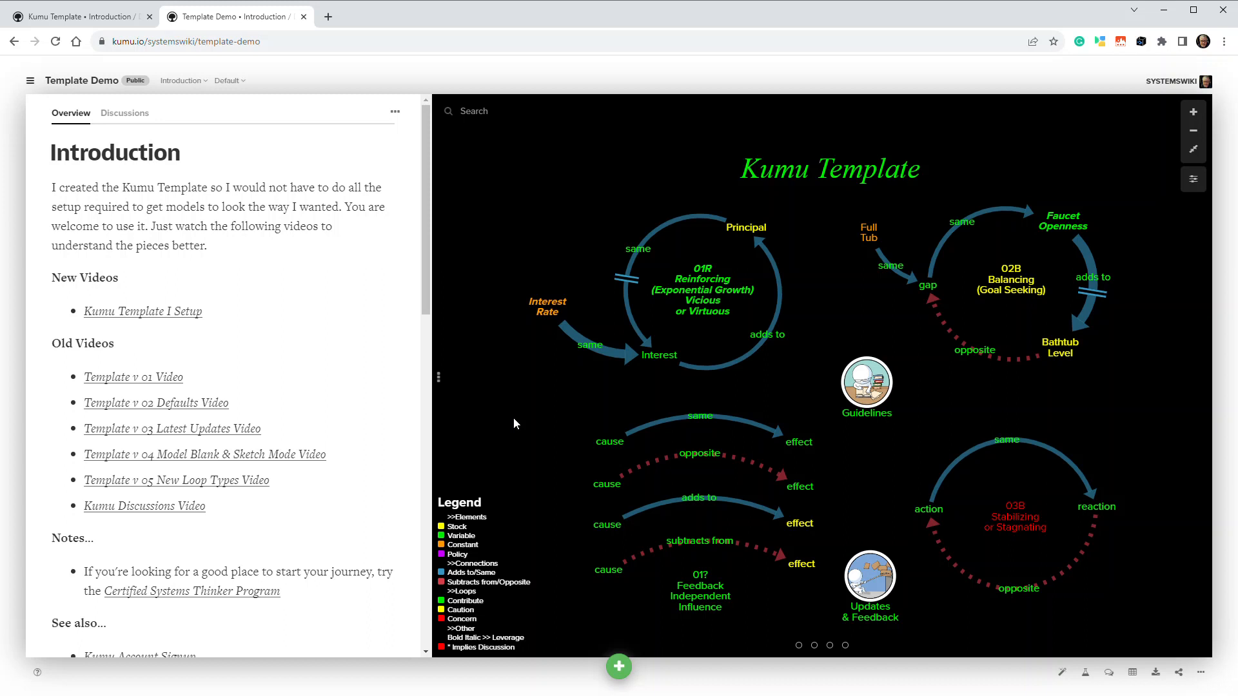
mouse_move(569, 223)
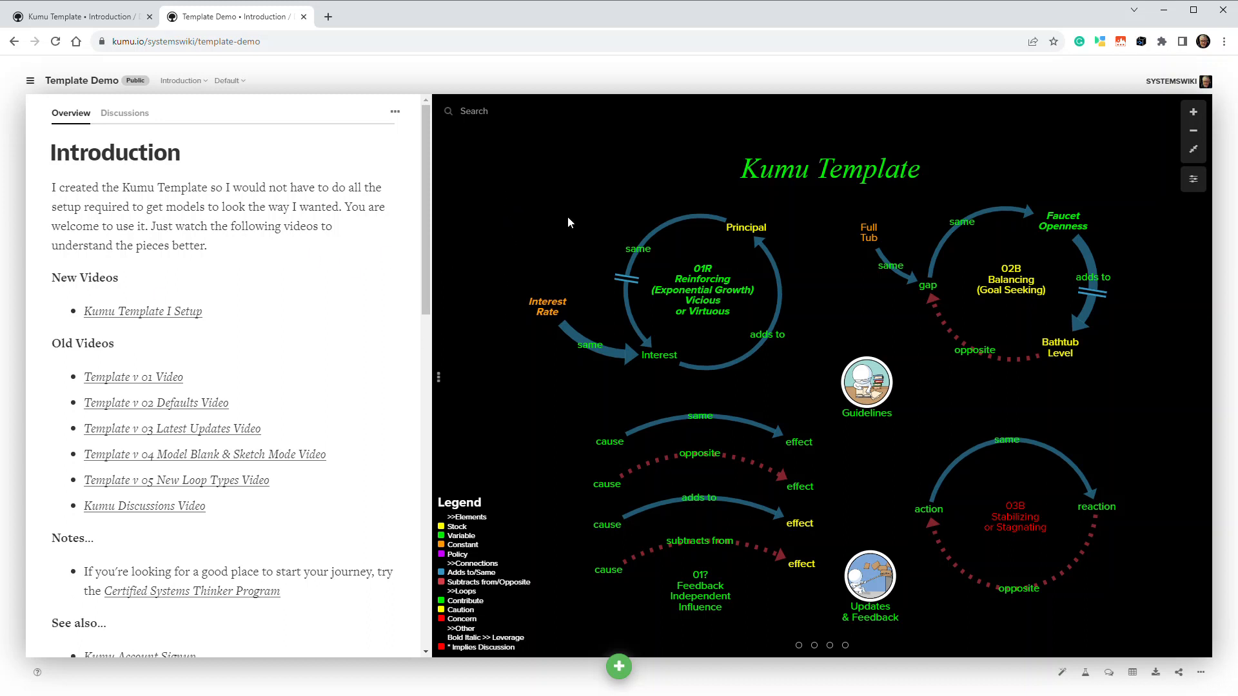
mouse_move(563, 391)
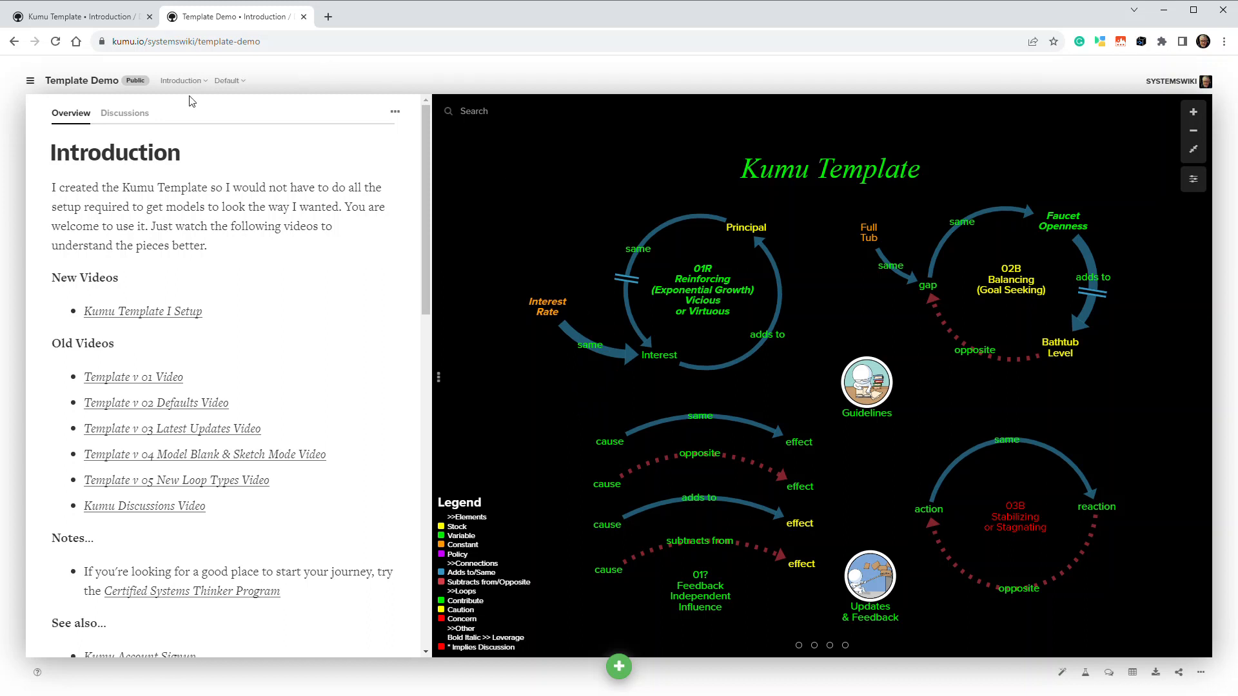
- Switch from the Introduction map to the Blank map via the map selector
left_click(182, 80)
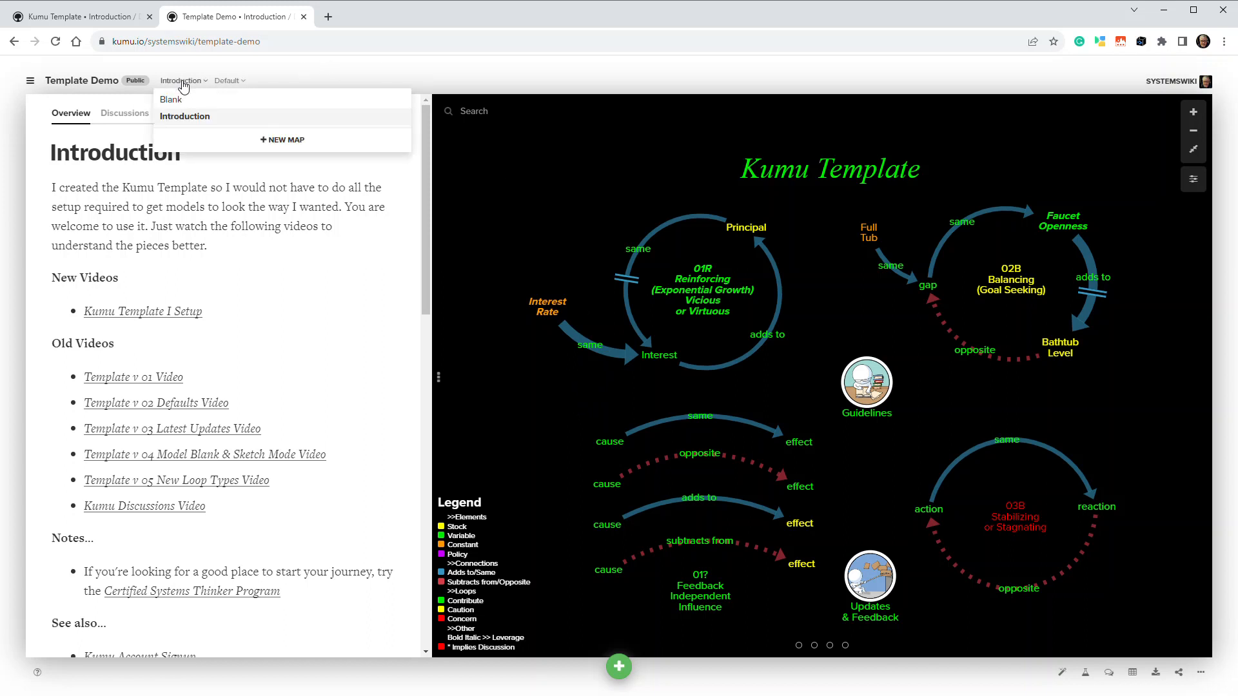
left_click(170, 99)
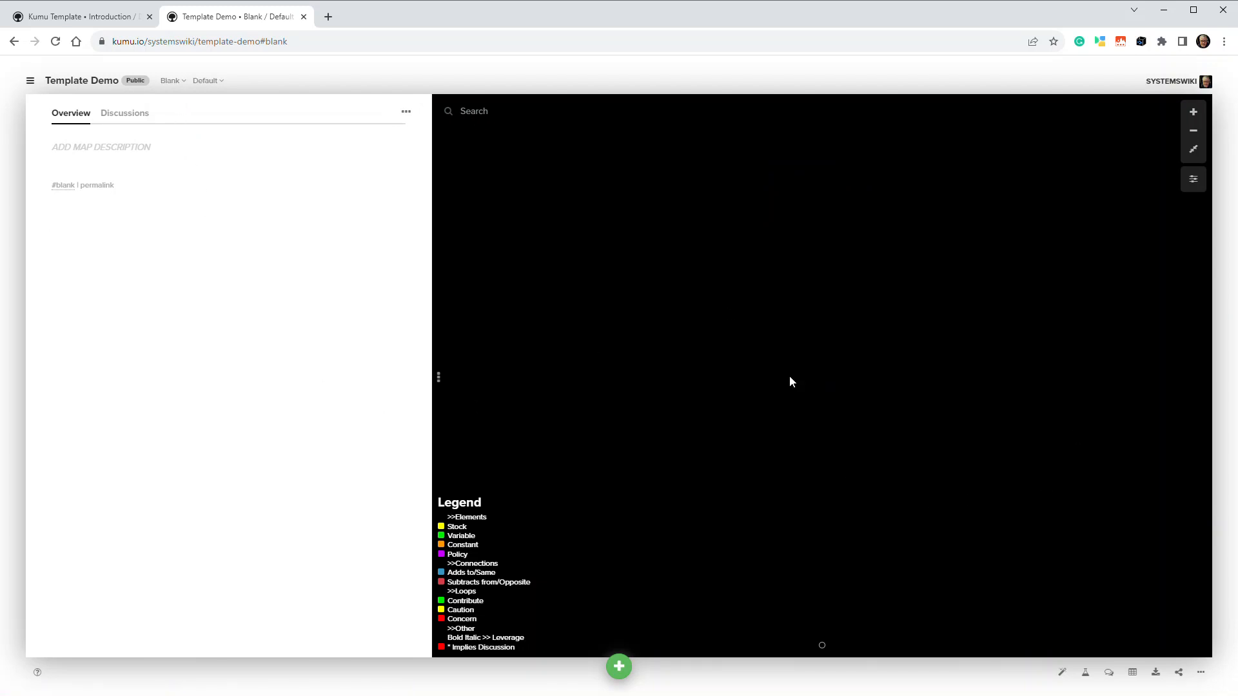
mouse_move(931, 399)
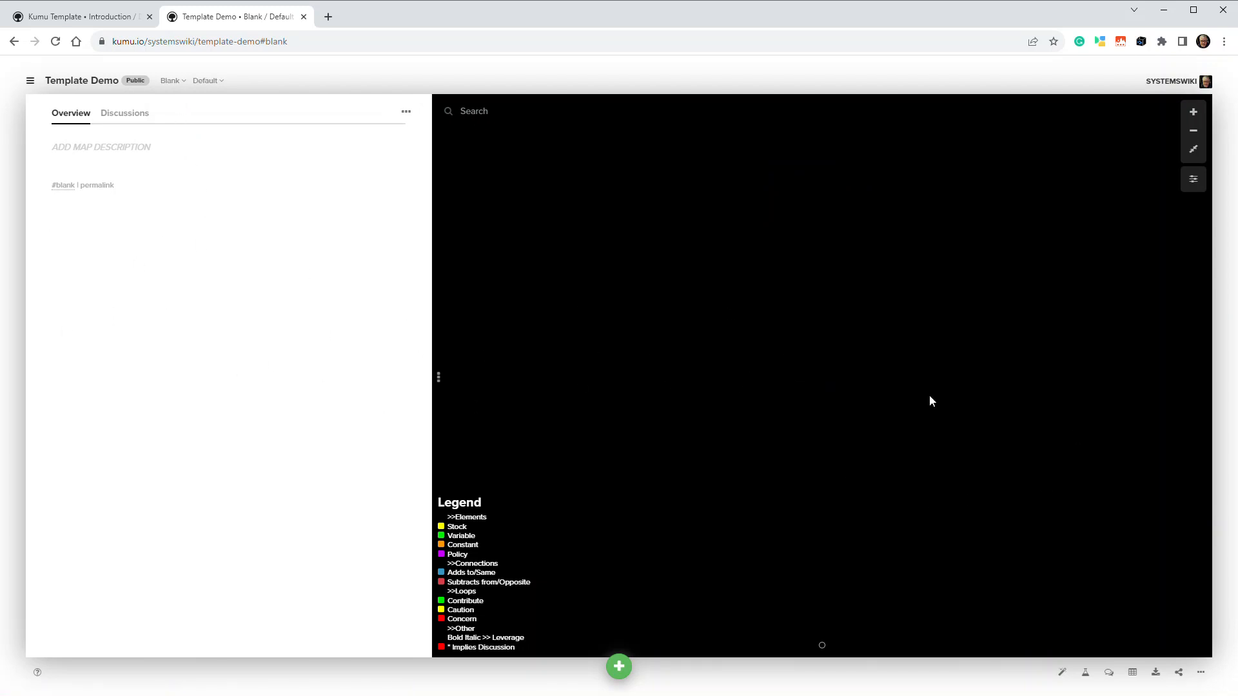
mouse_move(326, 285)
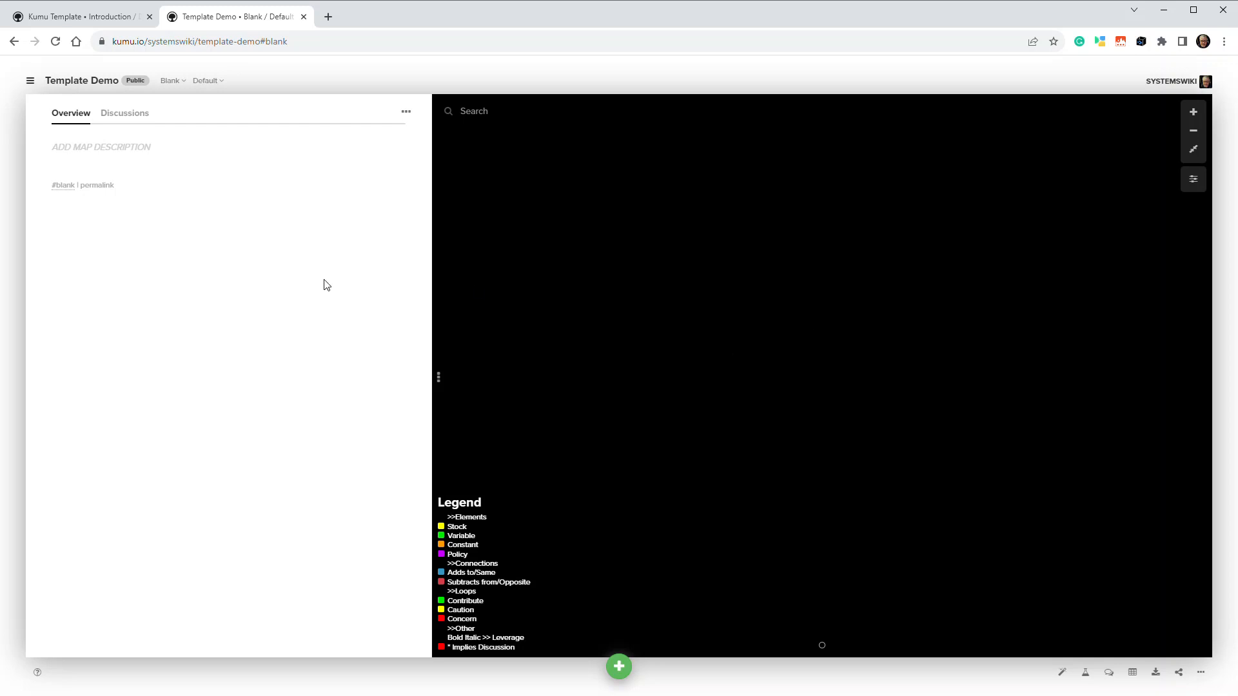
- Toggle the Blank map's view between Default and Edit View, then show the maps list
left_click(207, 80)
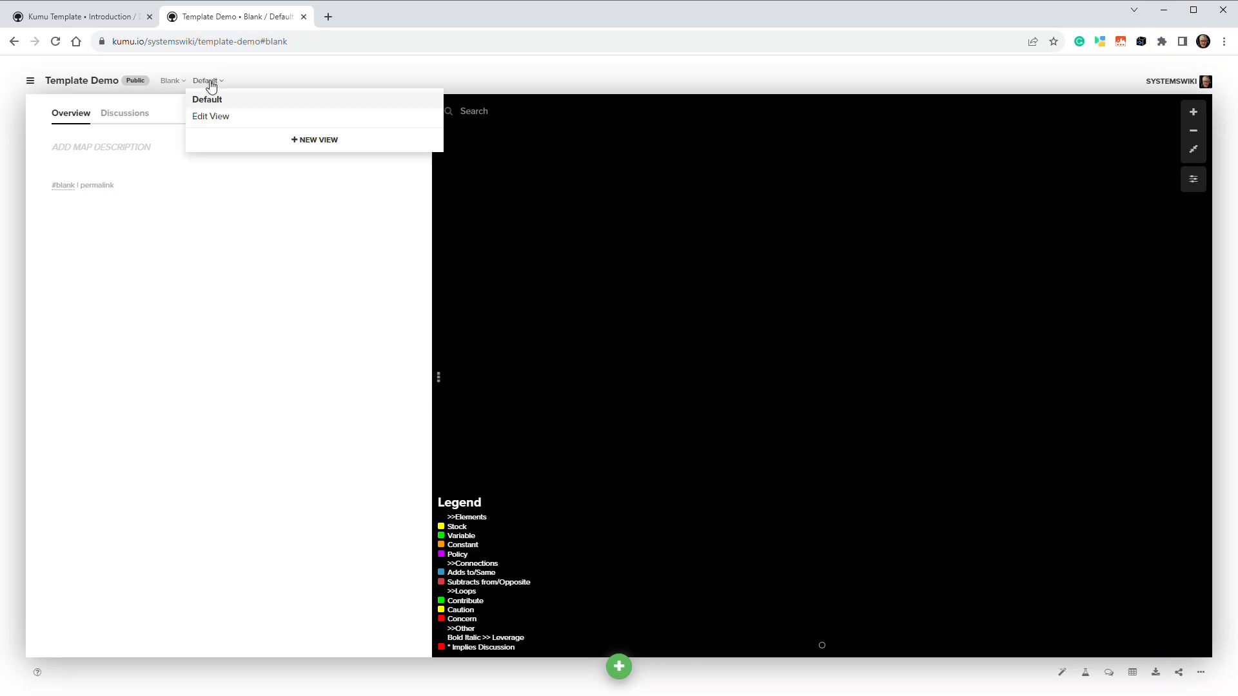
left_click(210, 116)
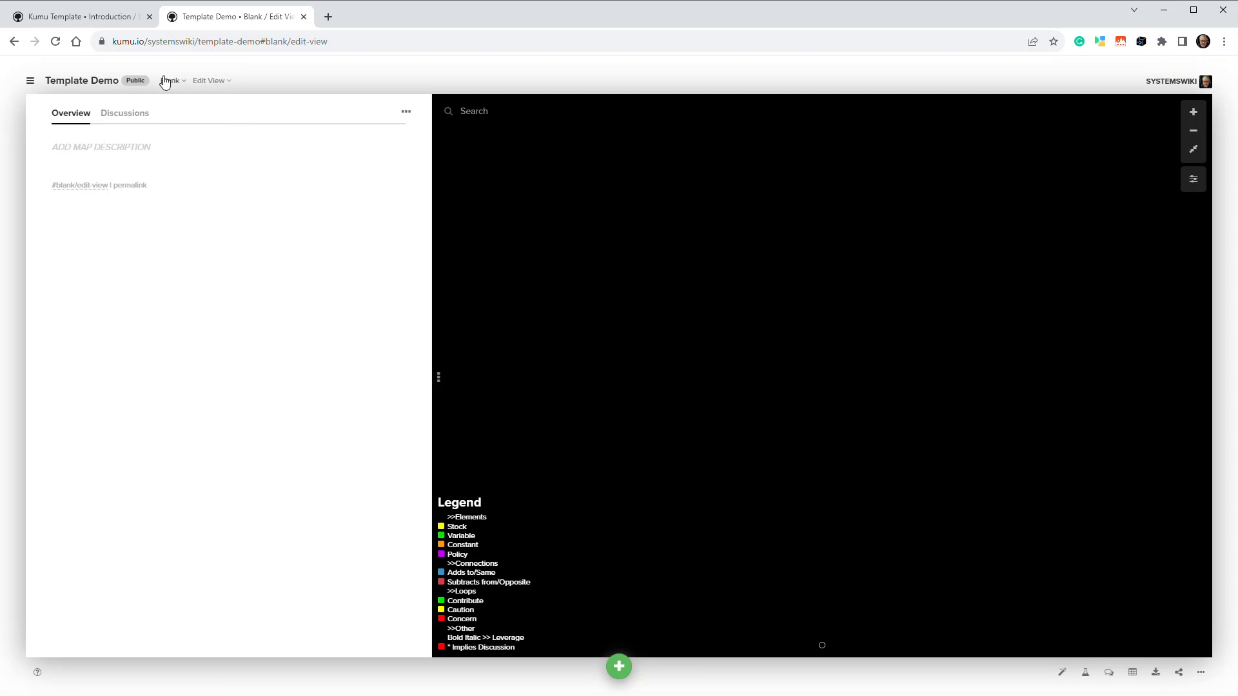
mouse_move(223, 85)
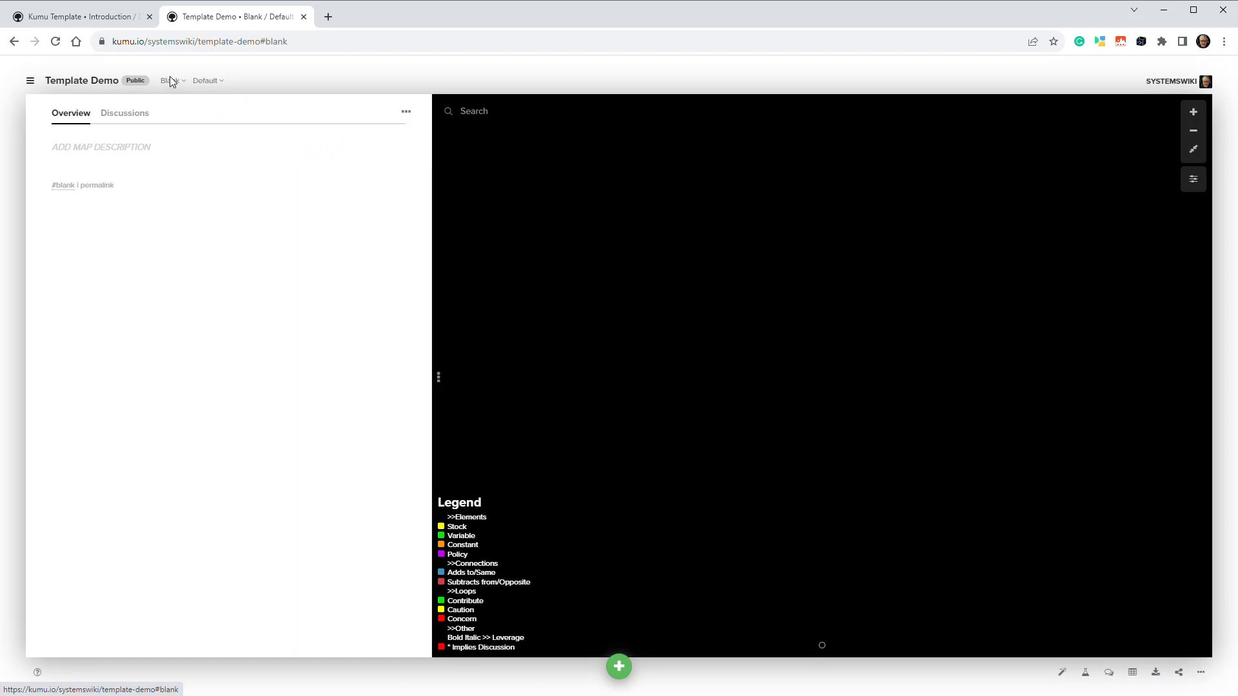
left_click(170, 80)
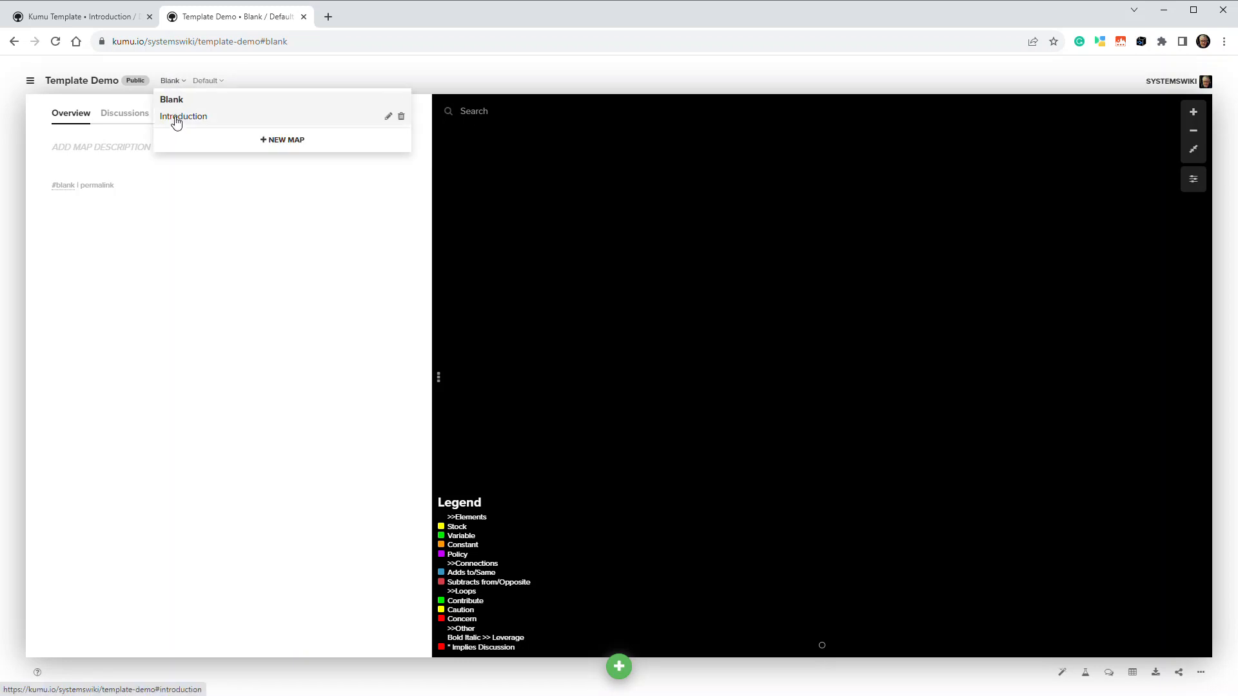
- Open the Introduction map with the Kumu Template loop diagrams
left_click(183, 116)
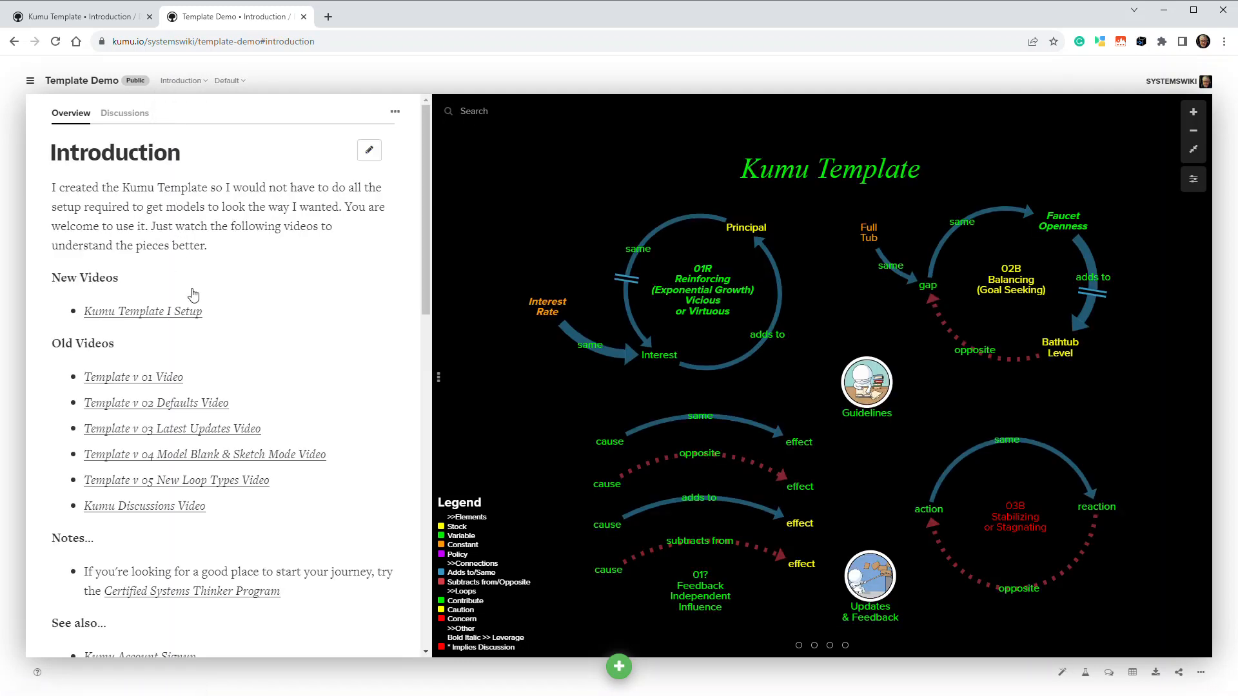
mouse_move(699, 290)
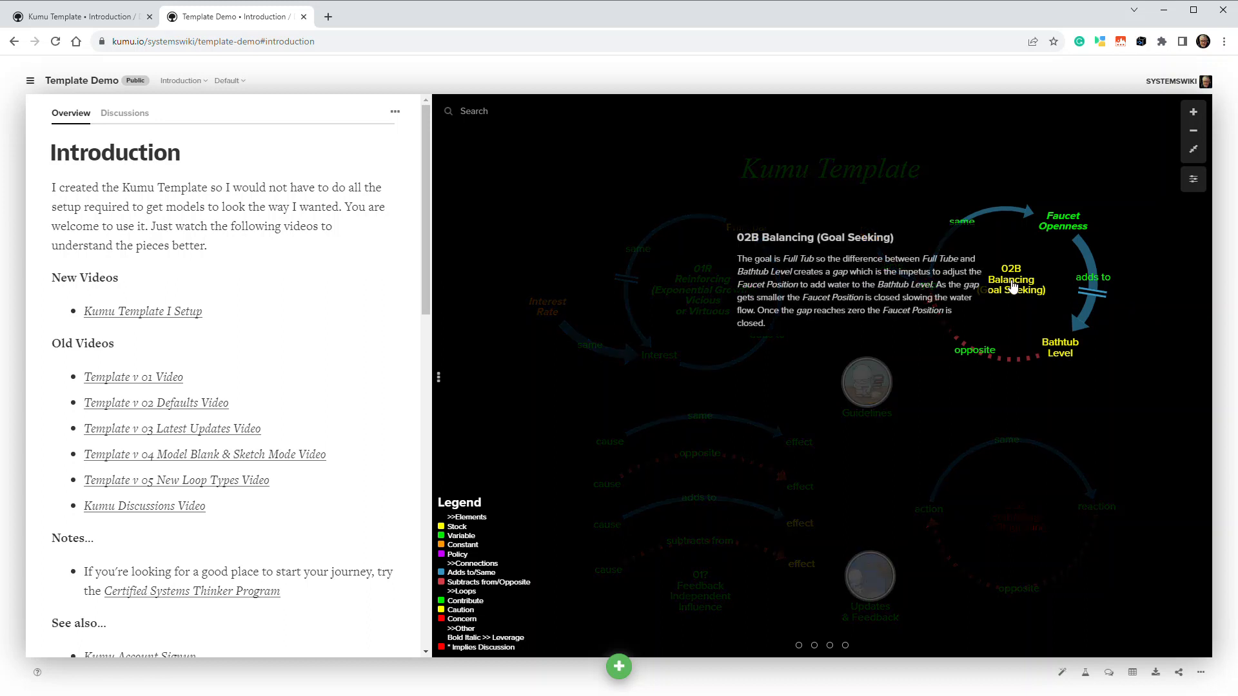
mouse_move(703, 407)
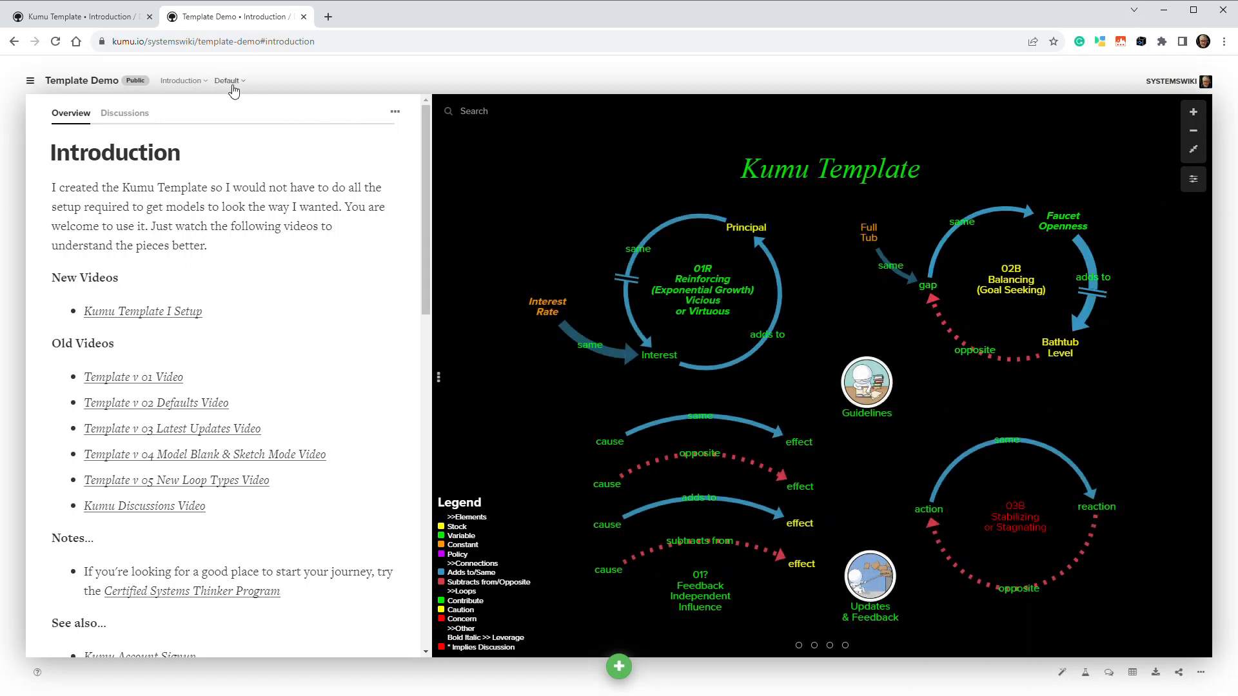
- Set the Introduction map's view to Edit View
left_click(227, 79)
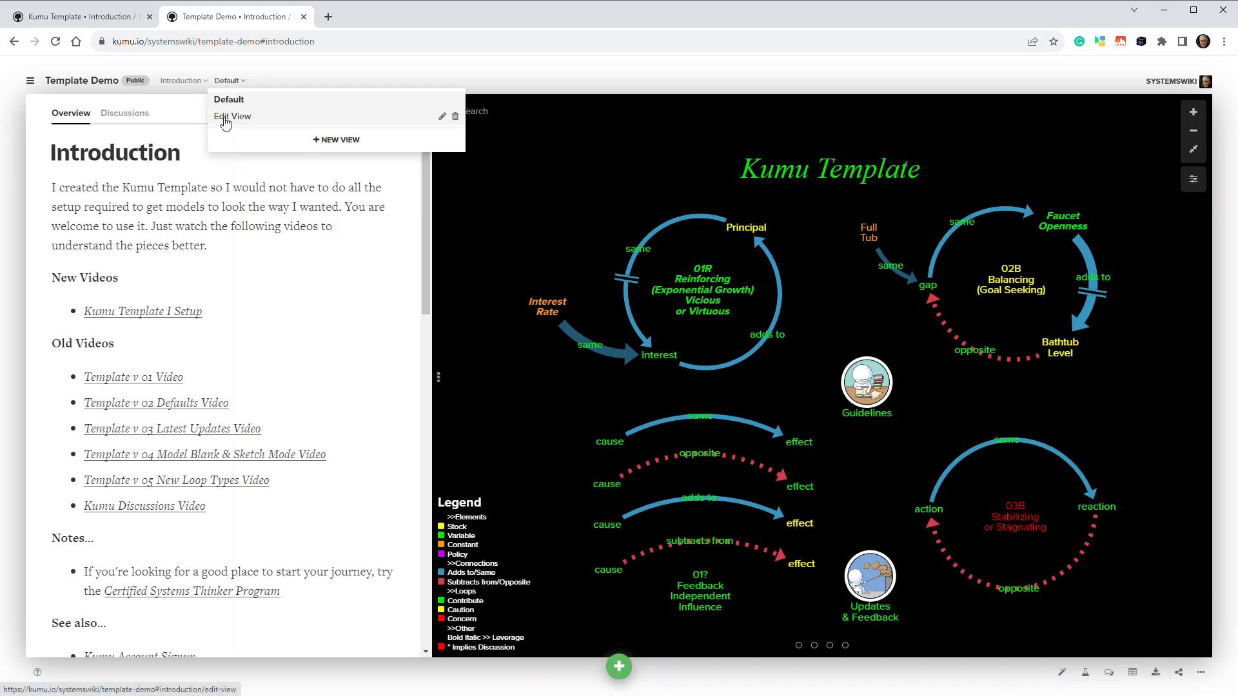
left_click(232, 116)
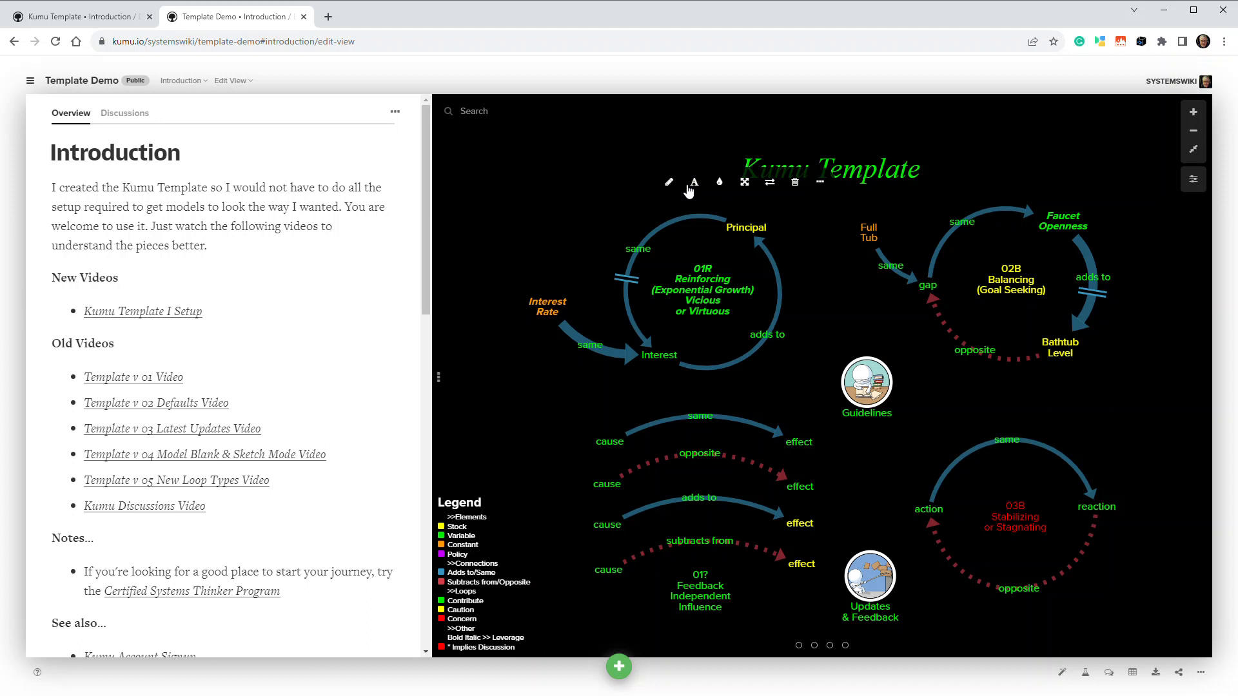
mouse_move(632, 275)
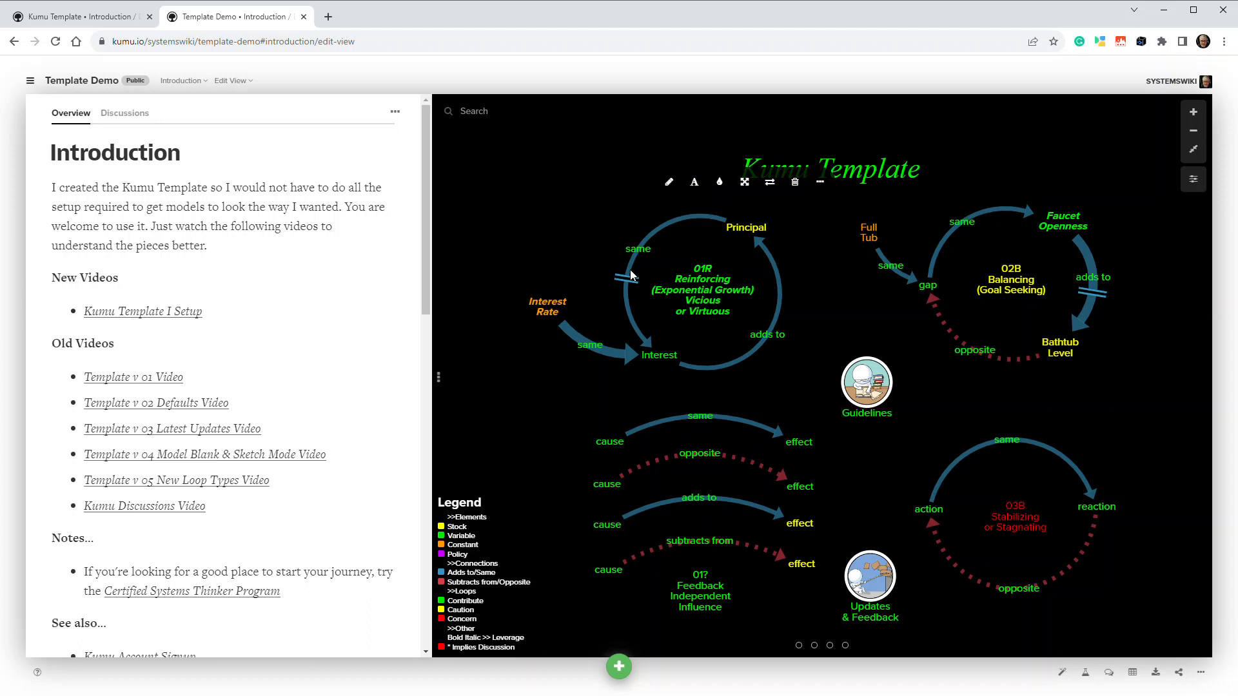
mouse_move(761, 376)
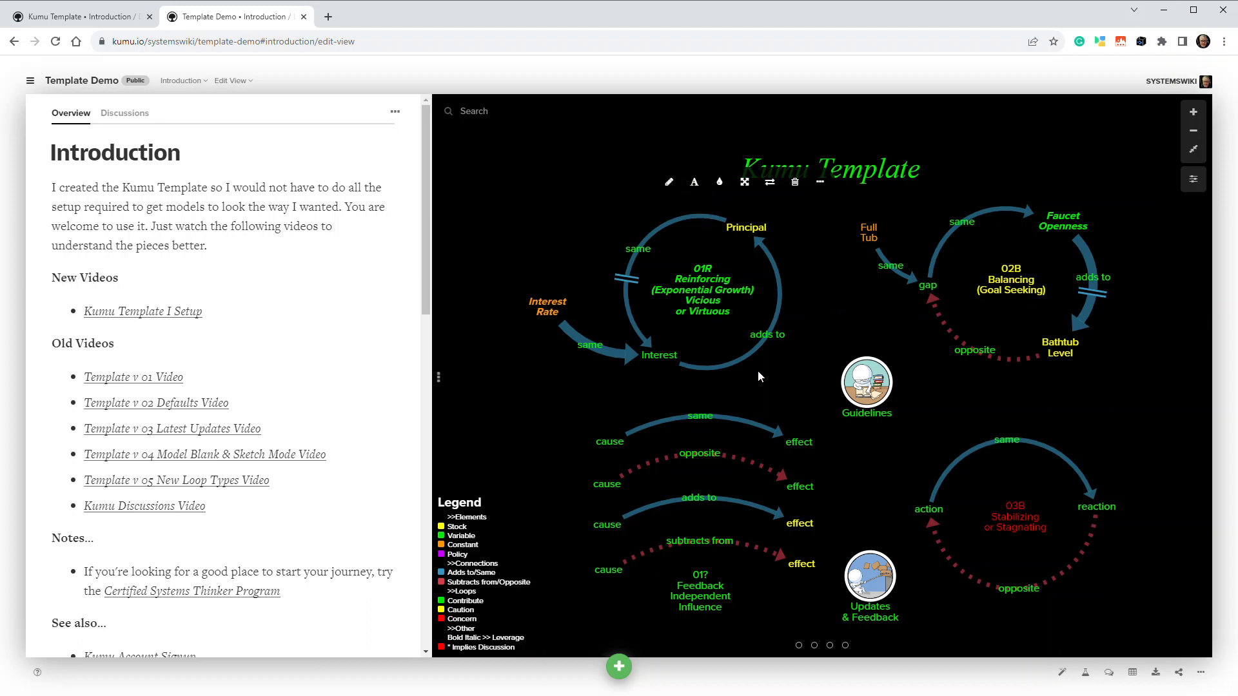
mouse_move(841, 312)
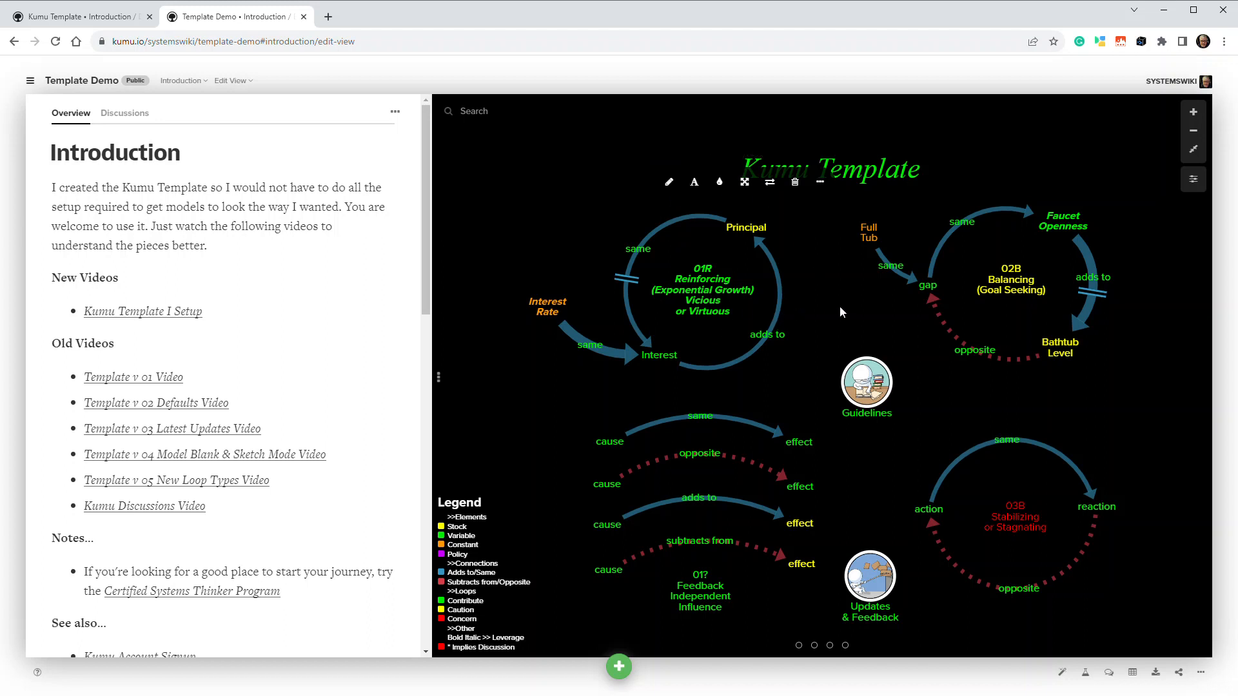
mouse_move(550, 247)
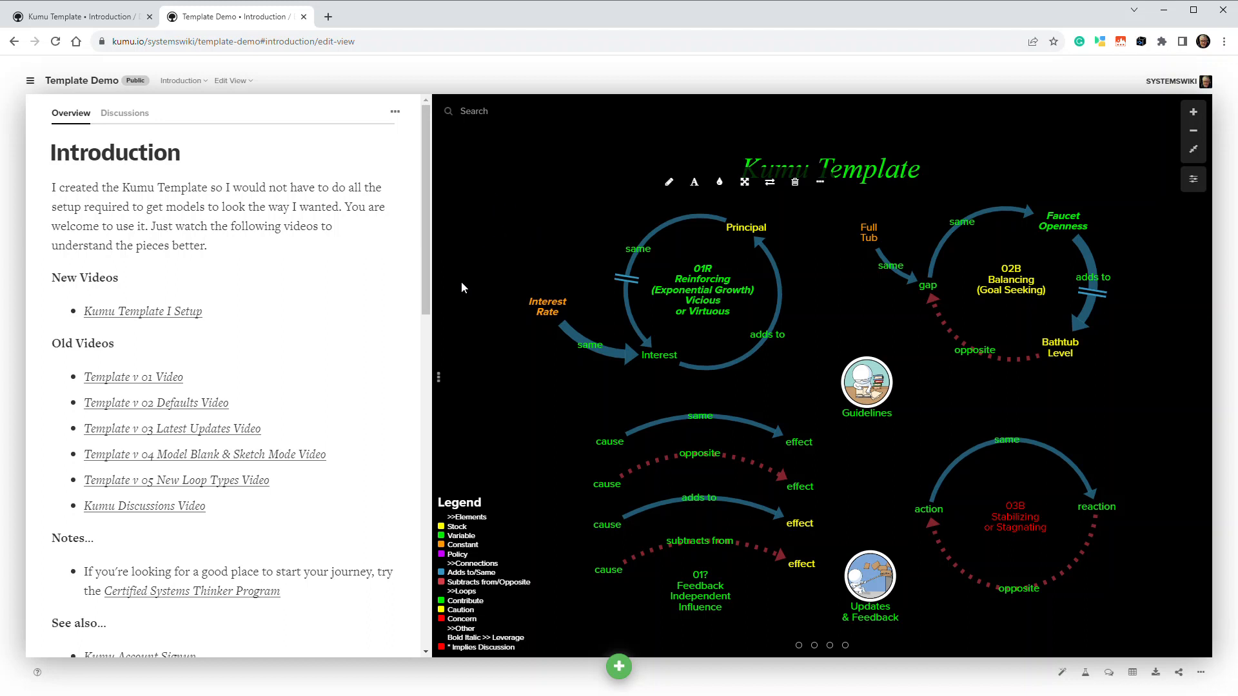
mouse_move(197, 89)
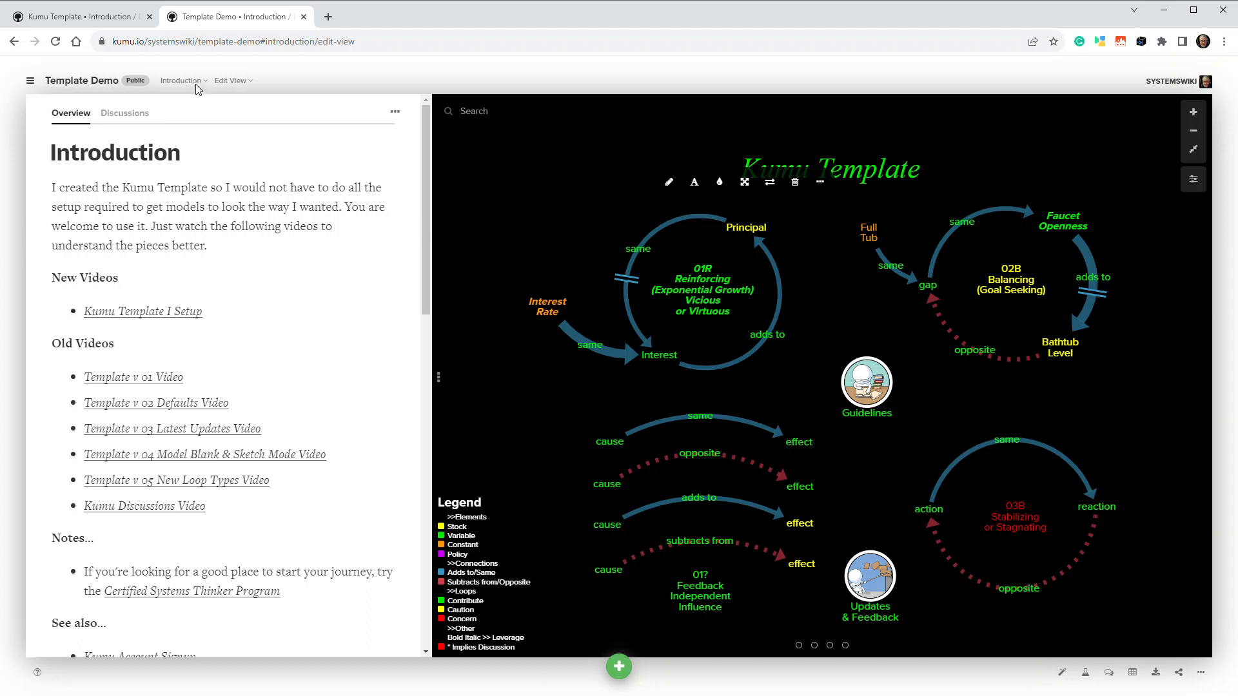
- Open the Blank map and set it to Edit View for an empty editable canvas
left_click(180, 80)
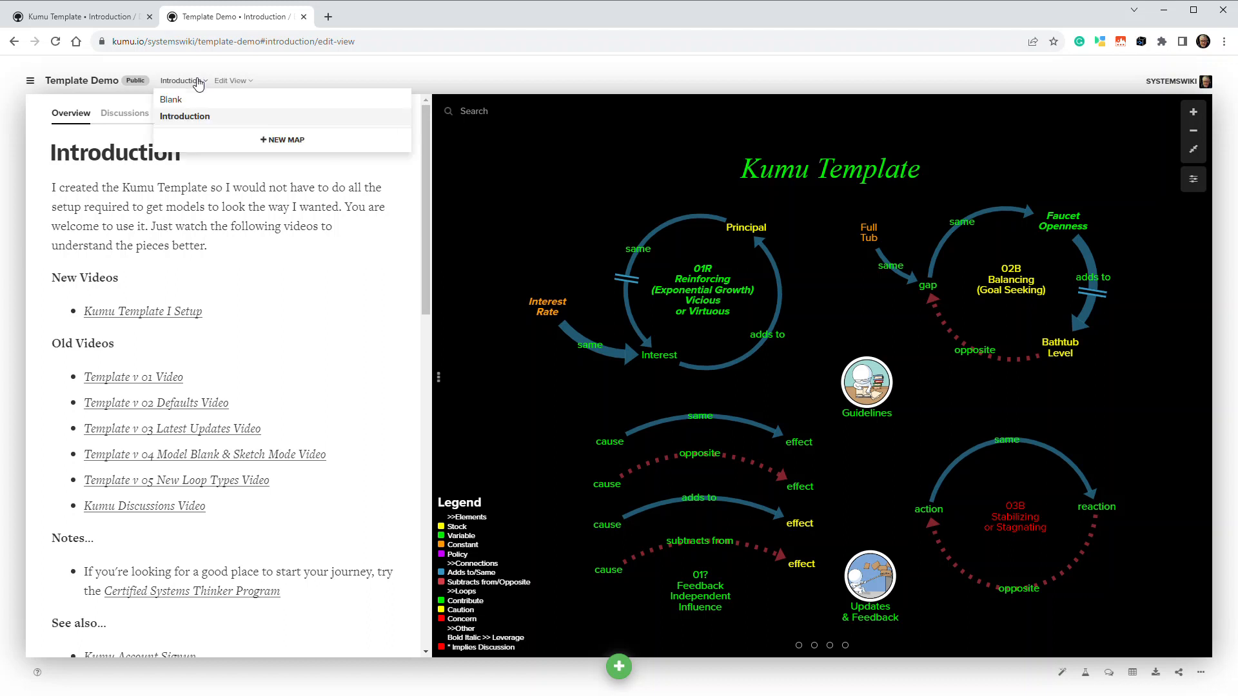
left_click(172, 99)
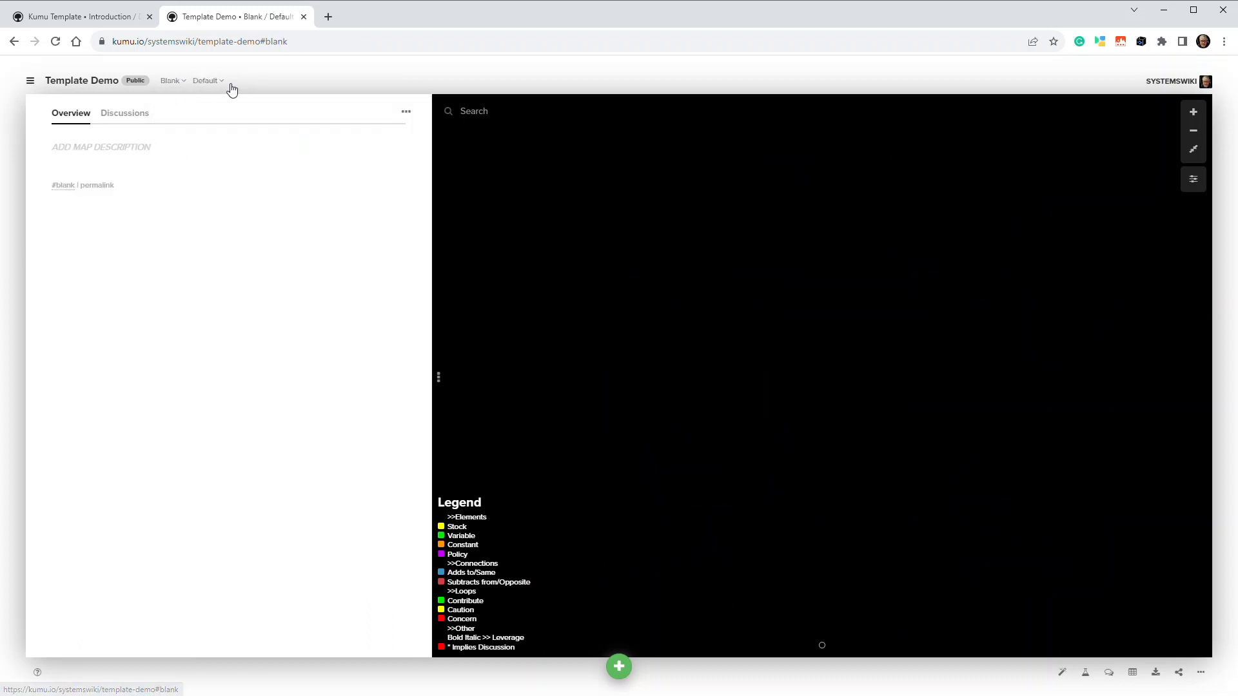
left_click(207, 79)
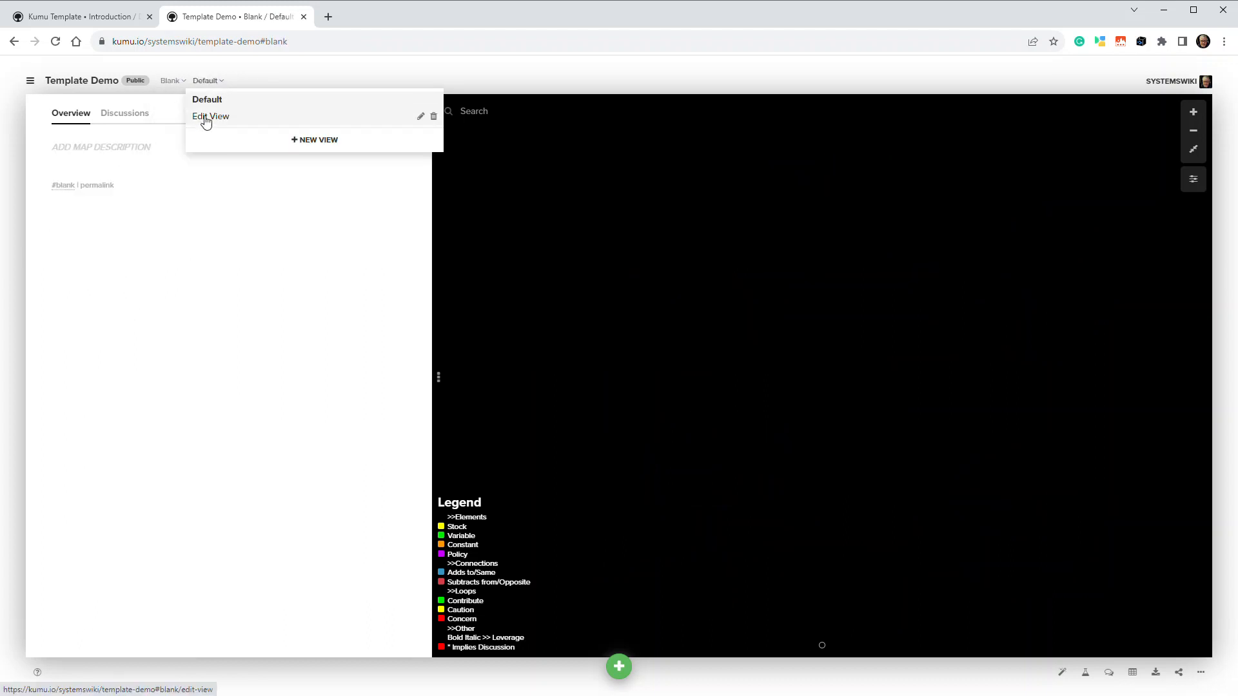
left_click(210, 116)
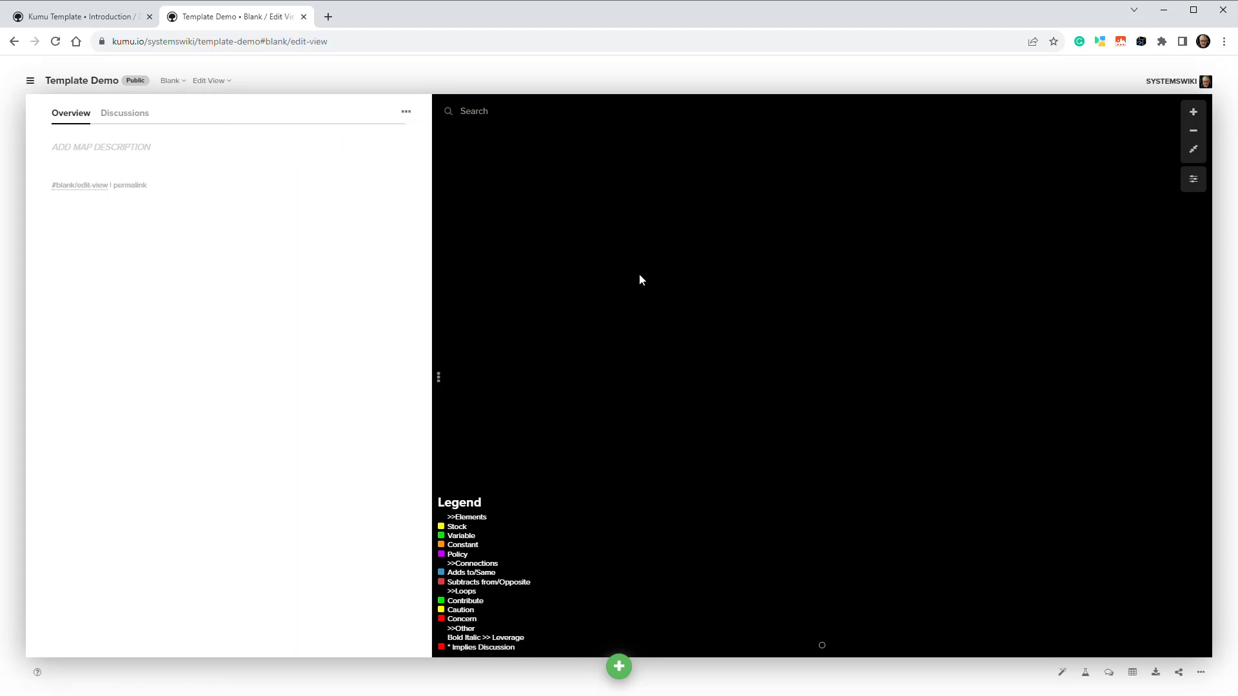
mouse_move(163, 94)
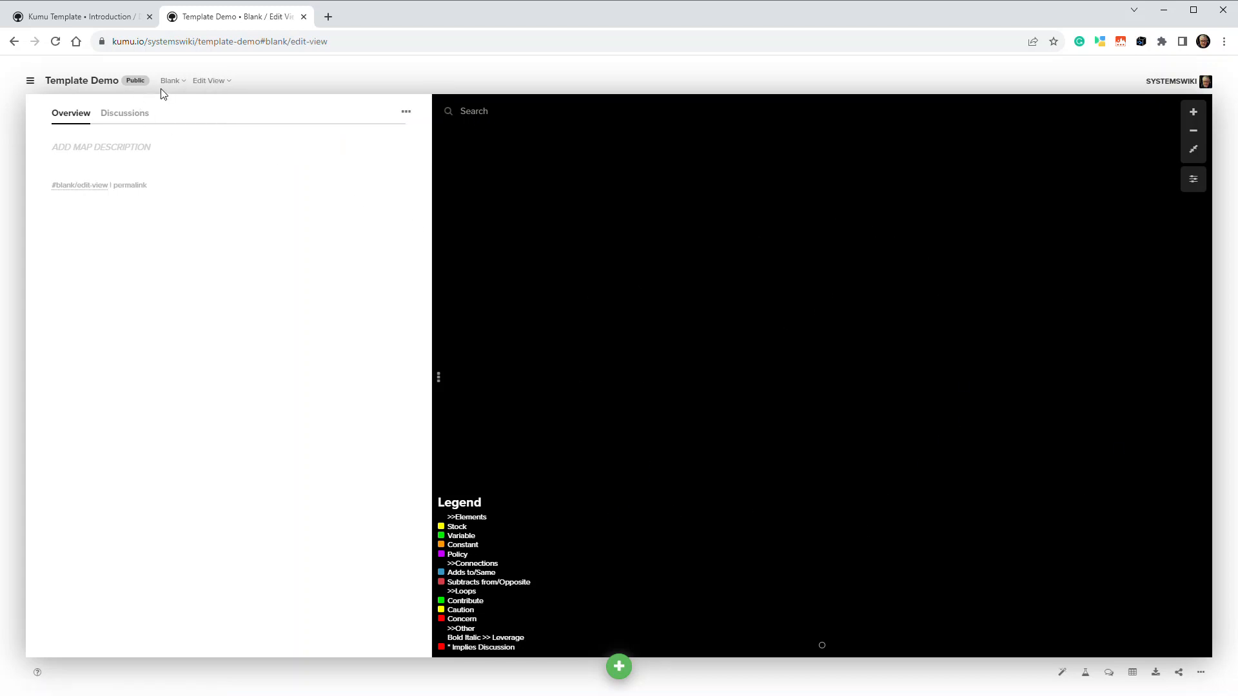
left_click(170, 80)
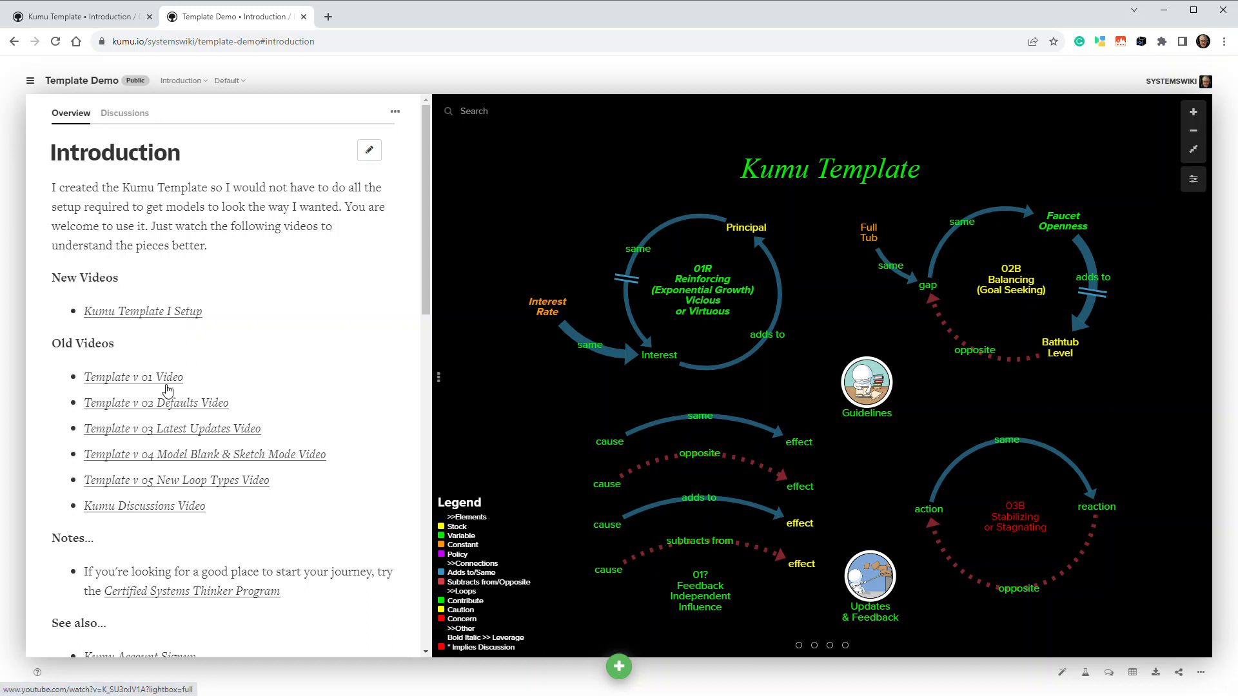
mouse_move(155, 371)
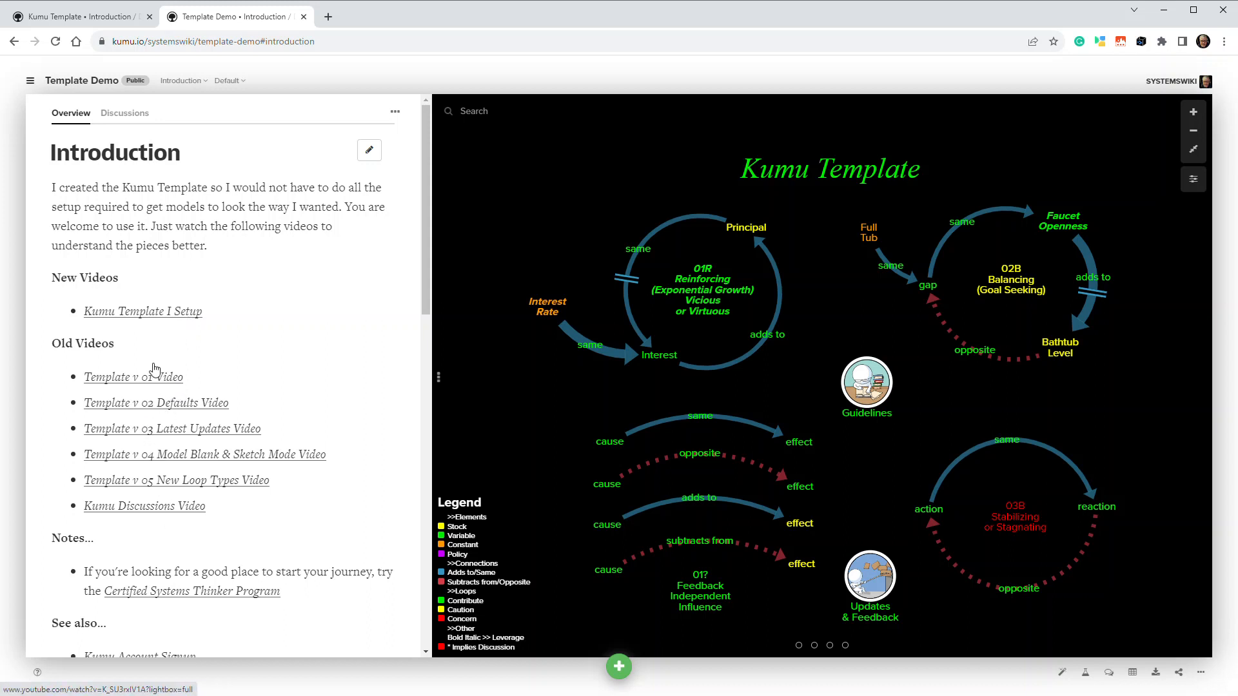
mouse_move(162, 317)
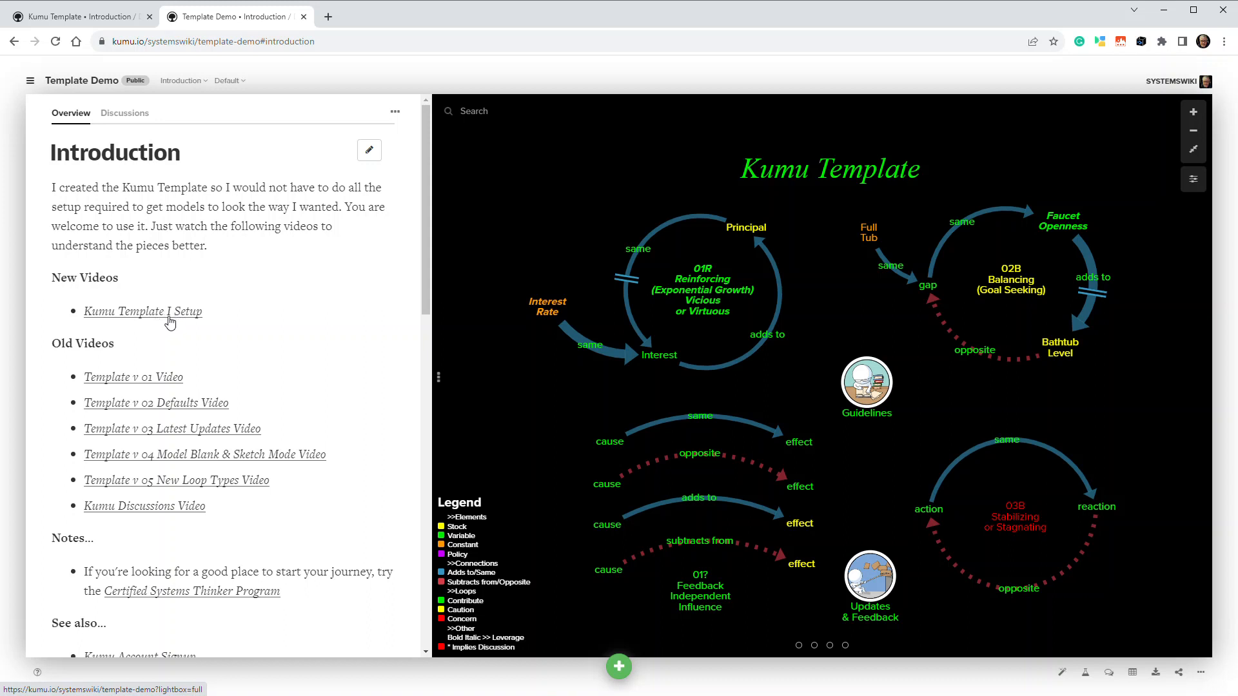
mouse_move(247, 335)
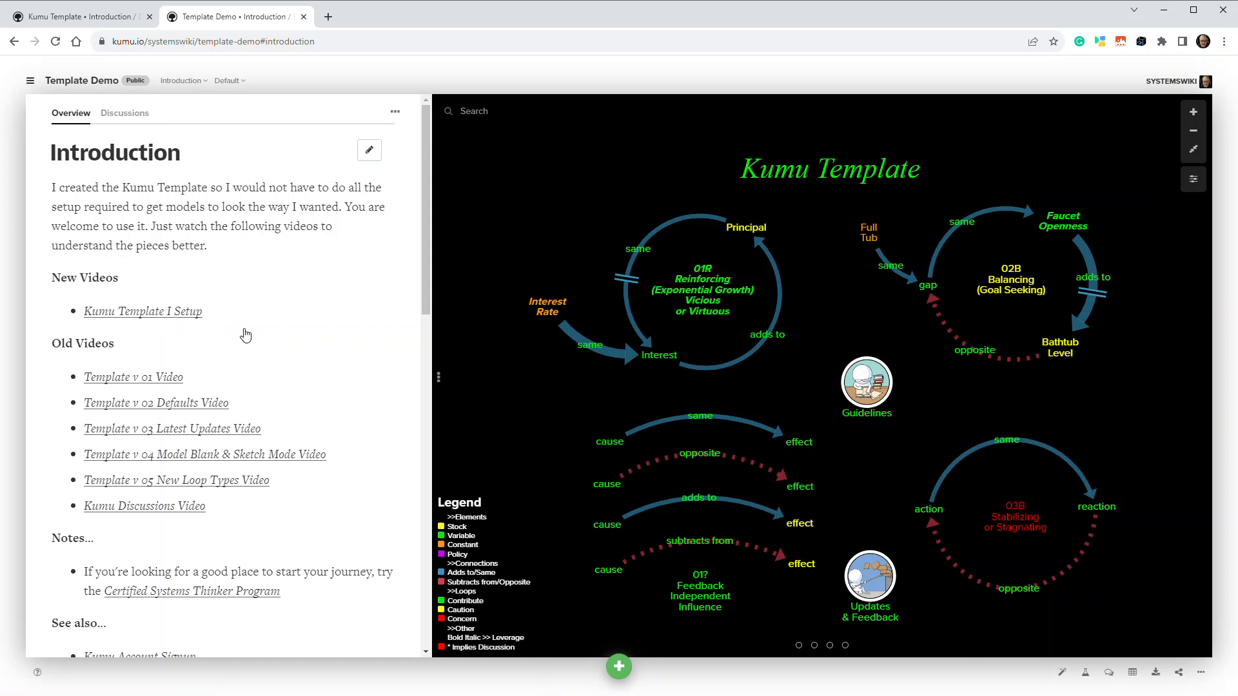
mouse_move(299, 314)
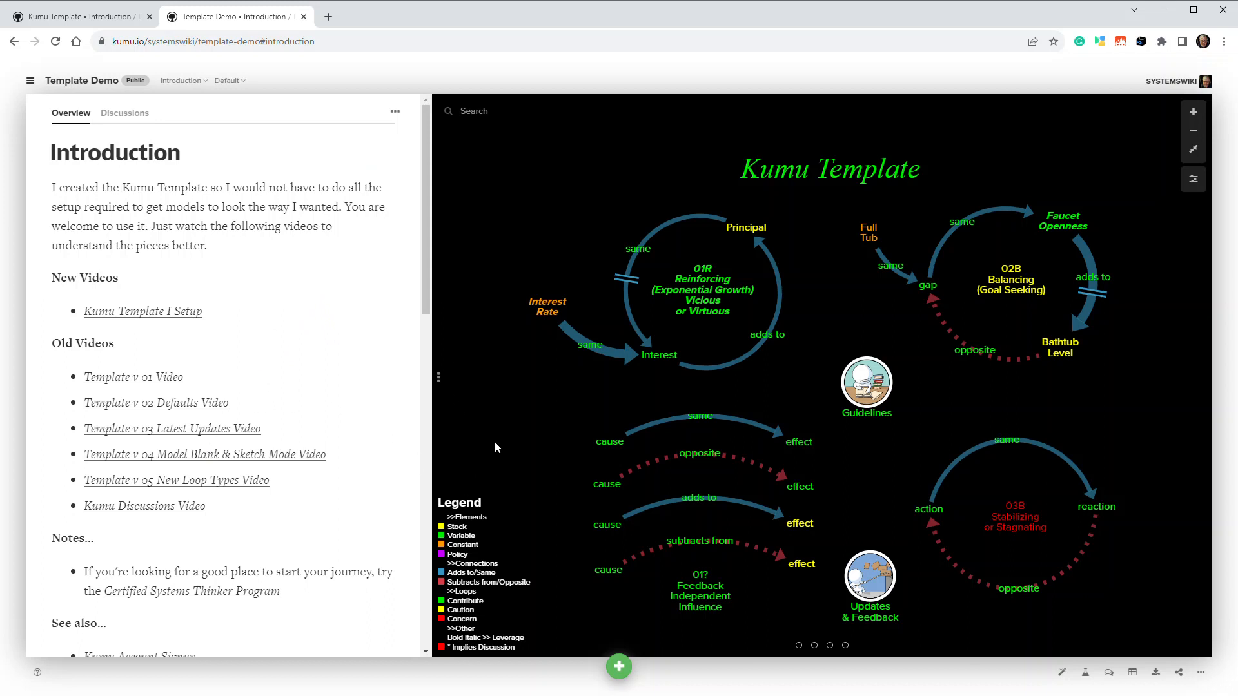
mouse_move(547, 550)
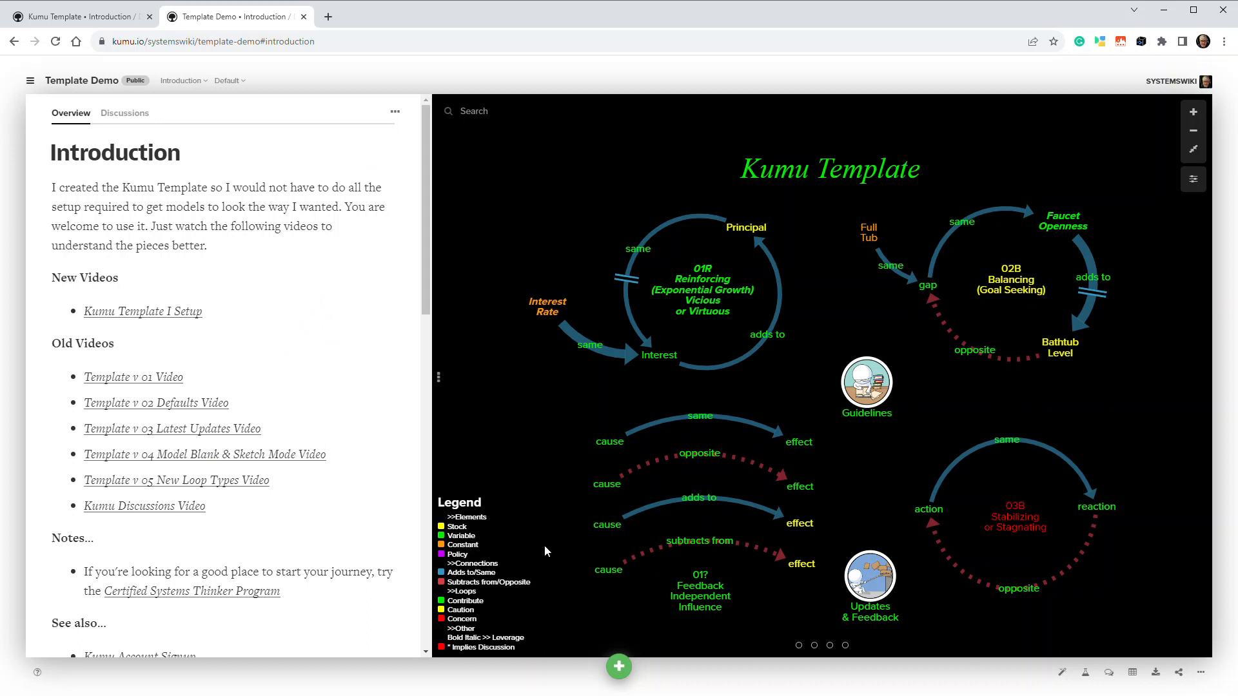